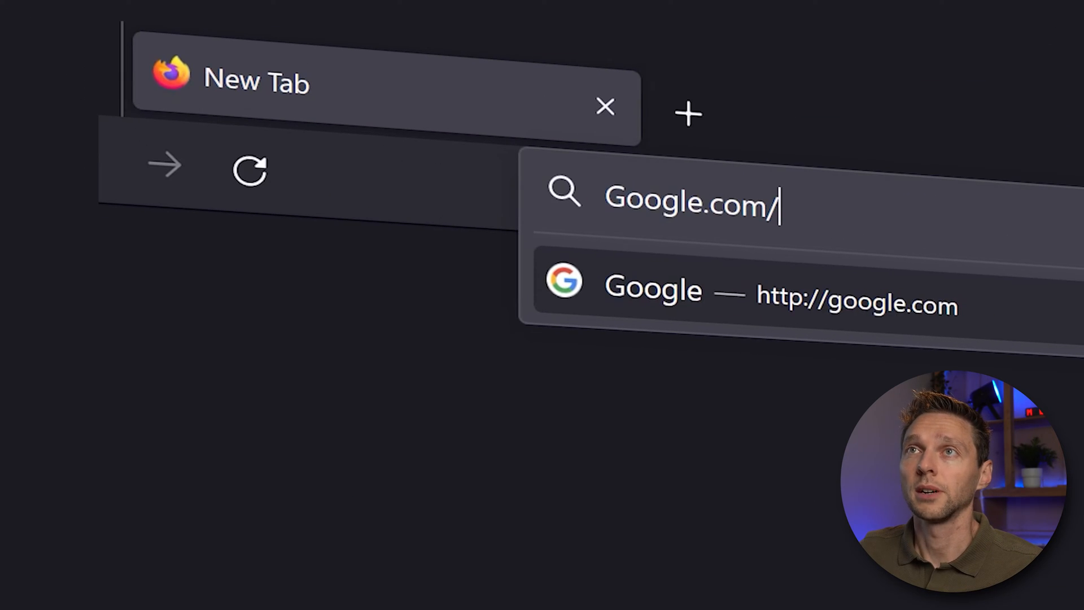
- Go to Google Analytics from the Firefox address bar, reaching its Google sign-in page
text(analytics)
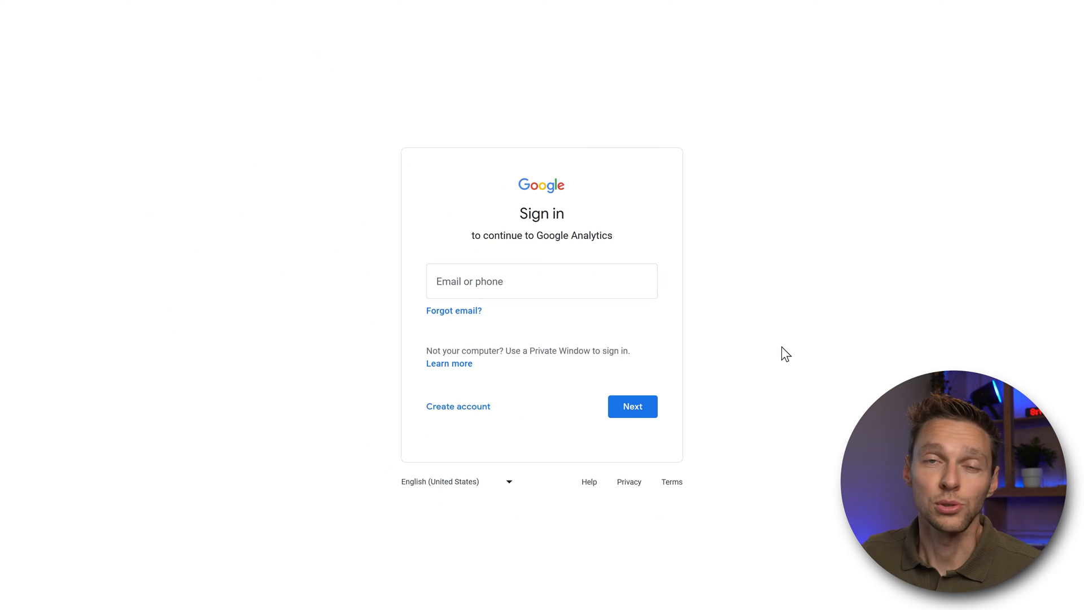
- Sign in to Google Analytics and start measuring to reach Create an account
click(632, 406)
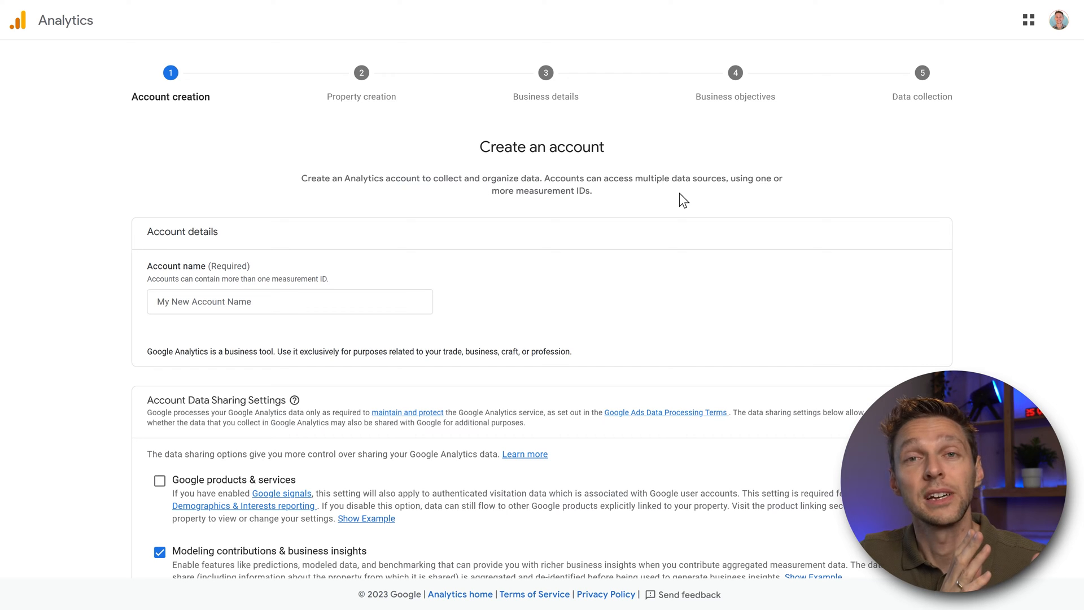
- Name the account 'My personal websites', leave Google products sharing off, and continue
click(290, 302)
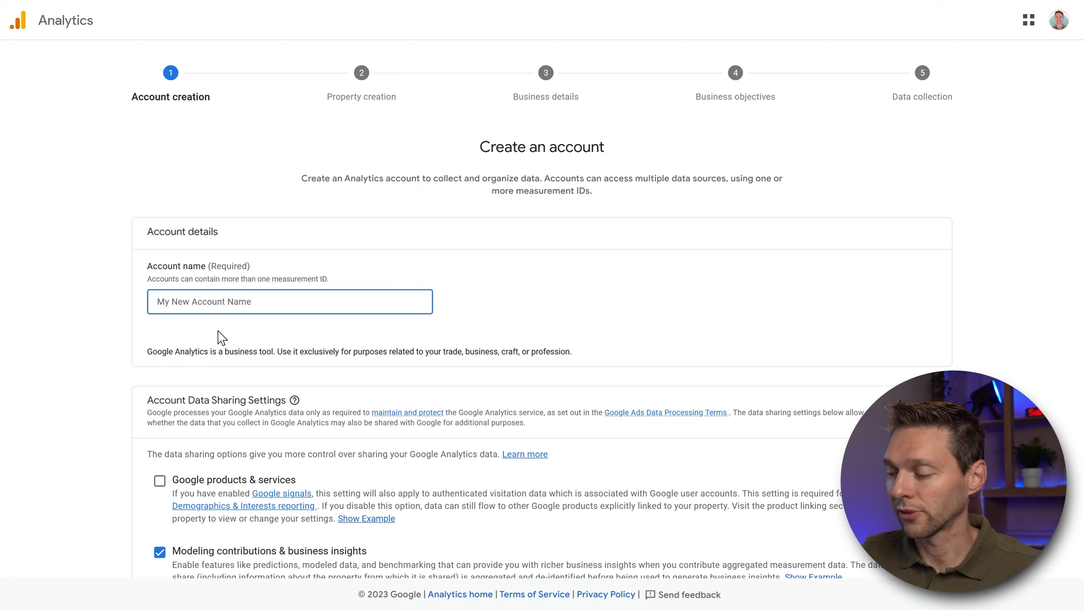
text(My personal websites)
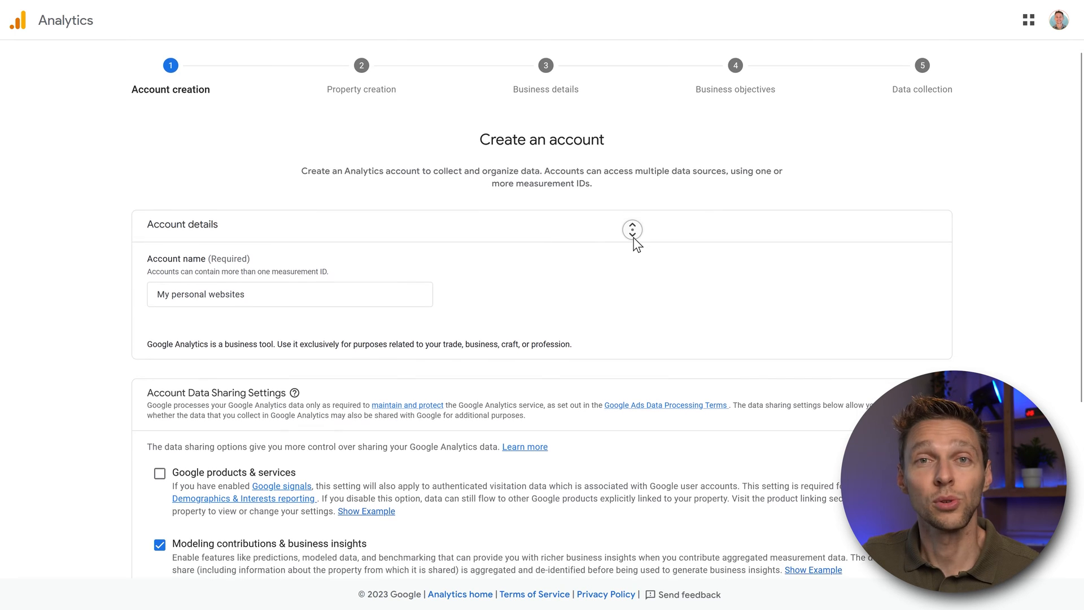
scroll(down, 3)
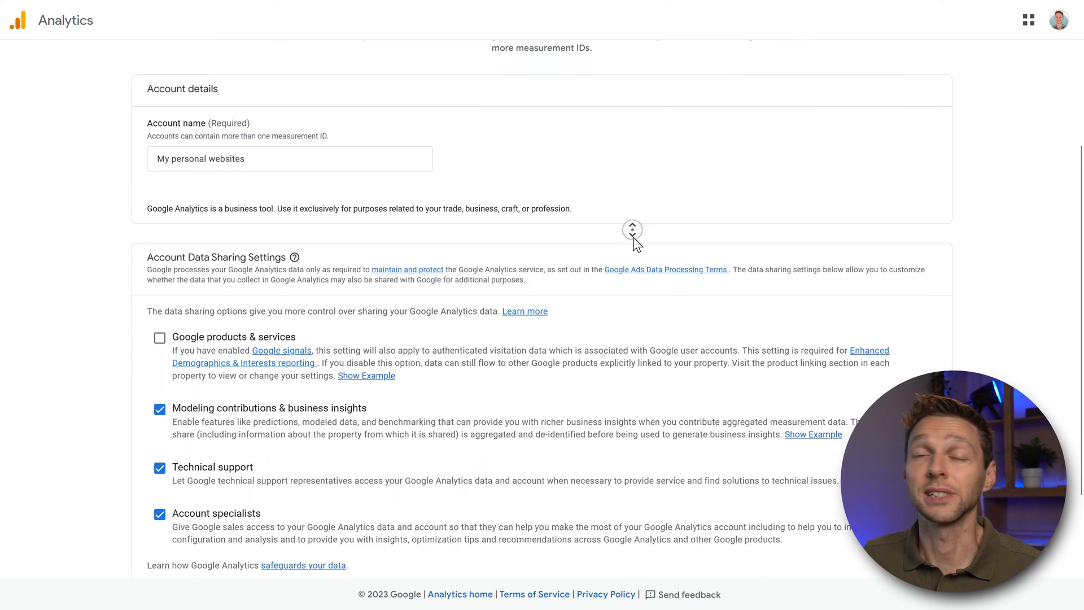
scroll(down, 3)
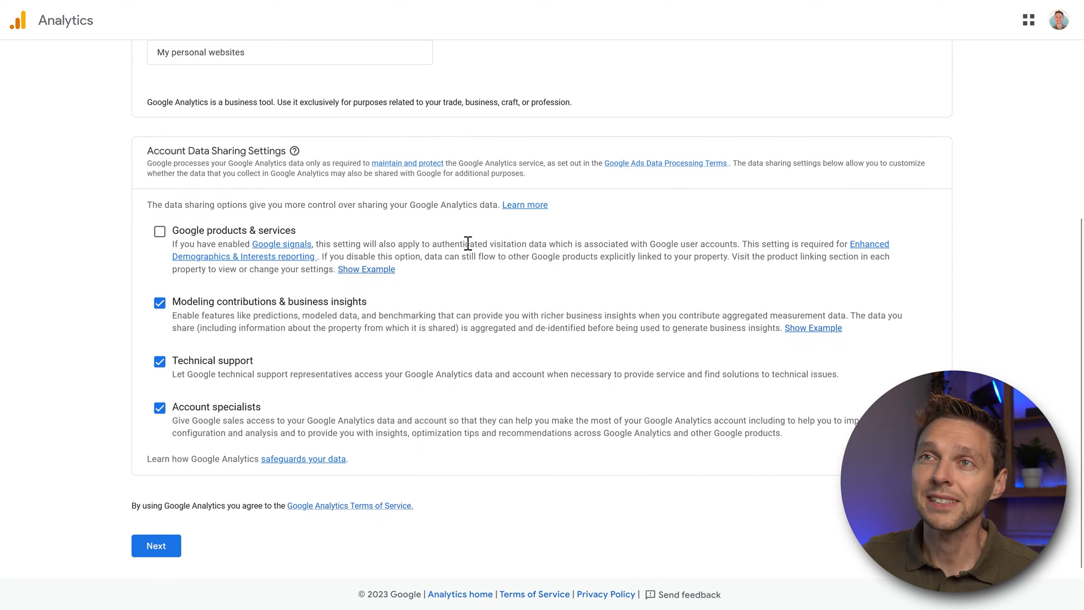
mouse_move(206, 401)
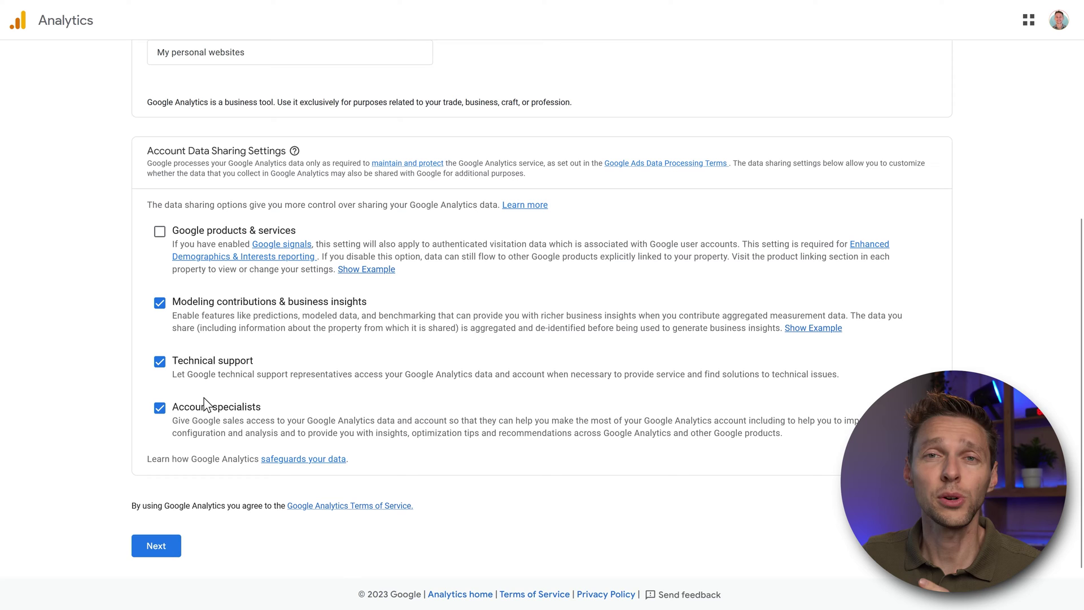
mouse_move(176, 411)
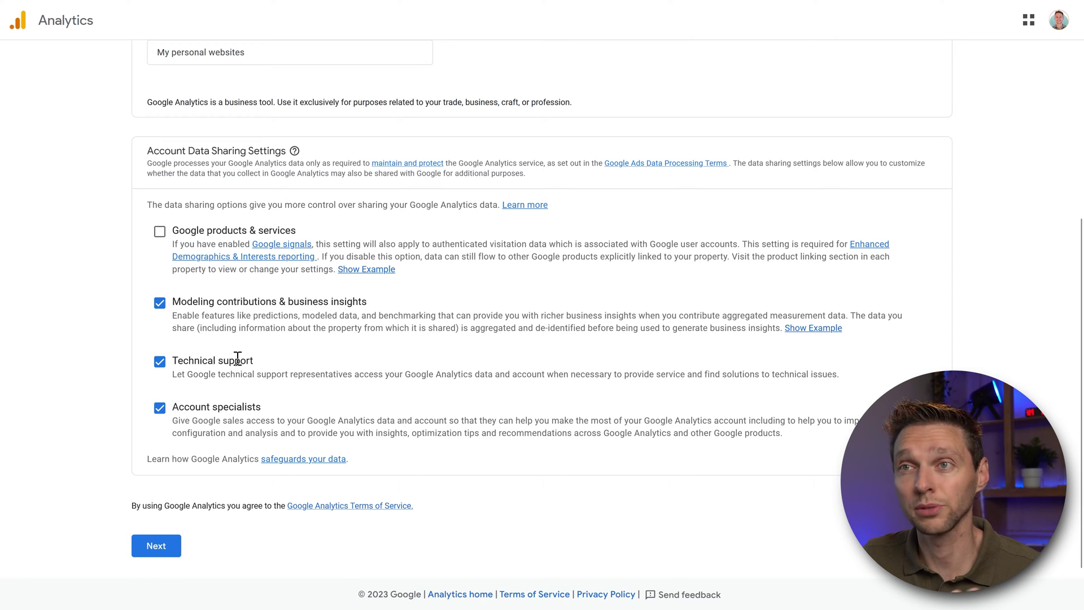
mouse_move(220, 373)
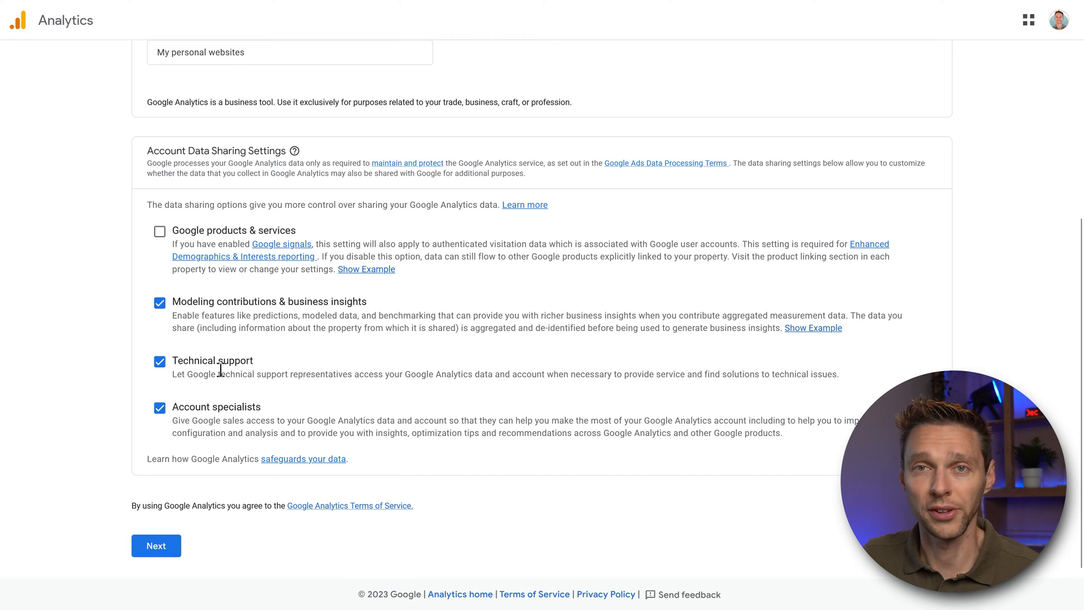
click(160, 231)
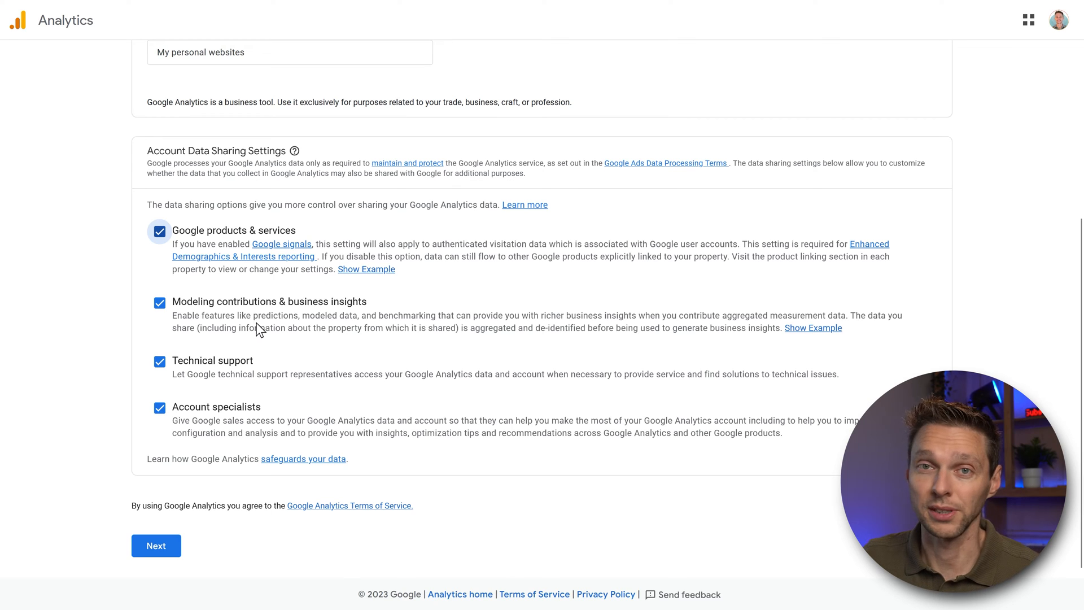
click(160, 232)
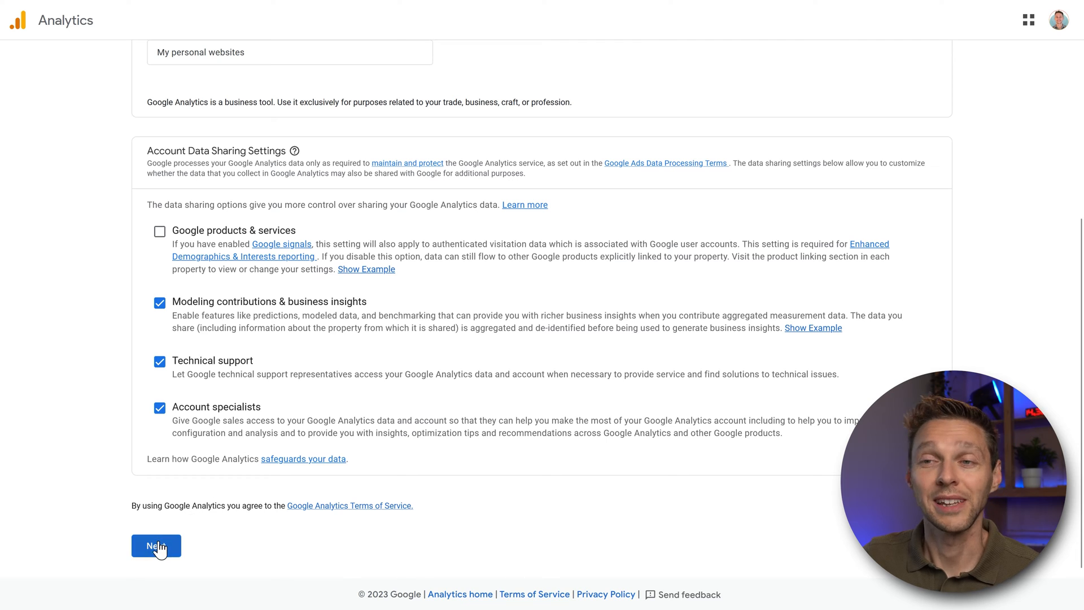
click(156, 545)
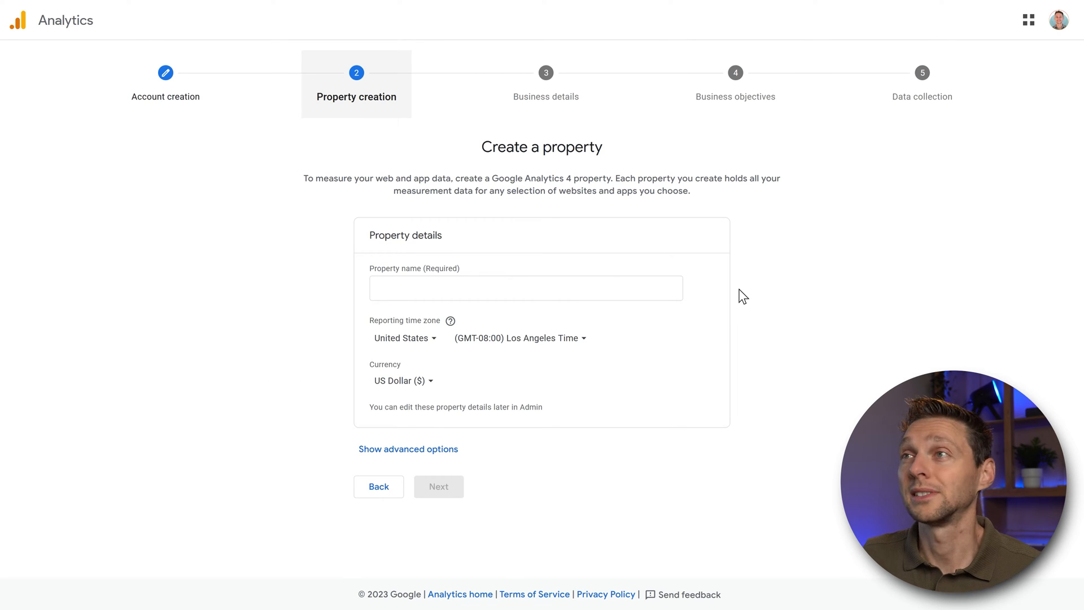
- Name the property 'My personal website' with Netherlands time zone and Euro (€) currency
click(526, 288)
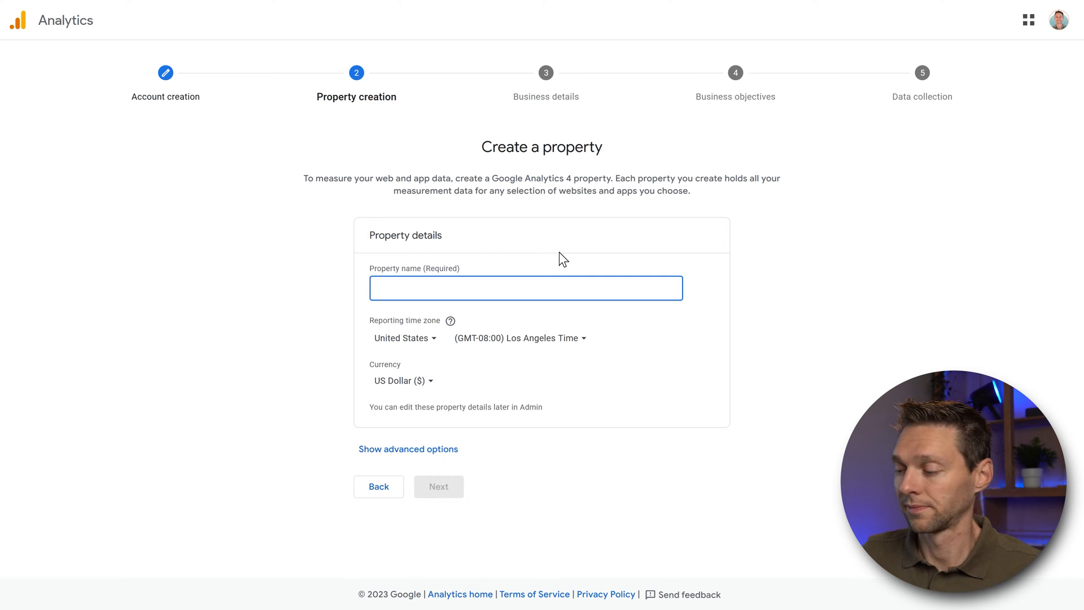
text(My personal websi)
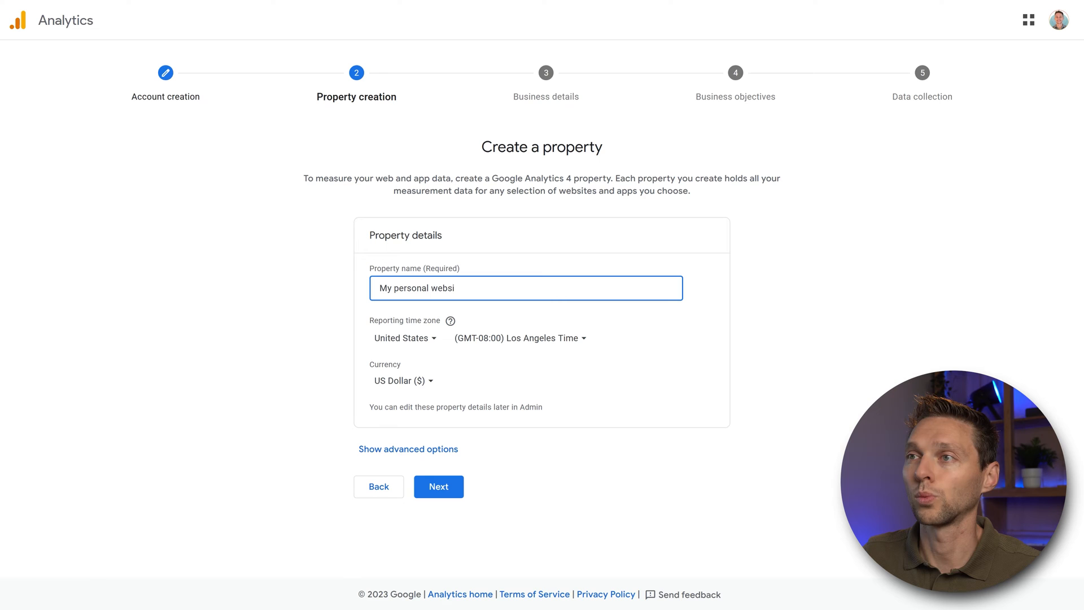
text(te)
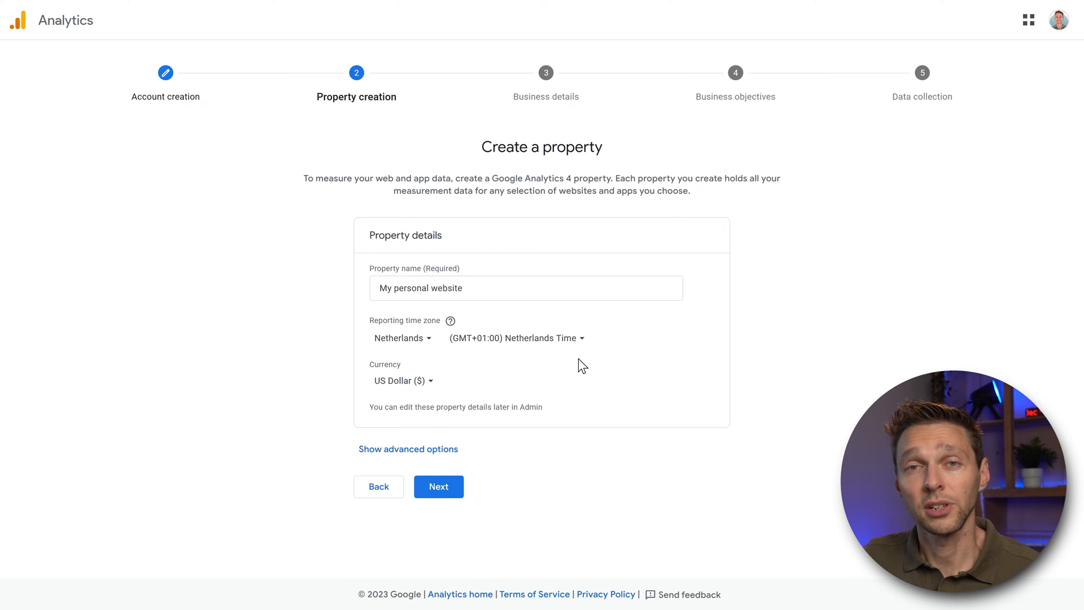
mouse_move(490, 386)
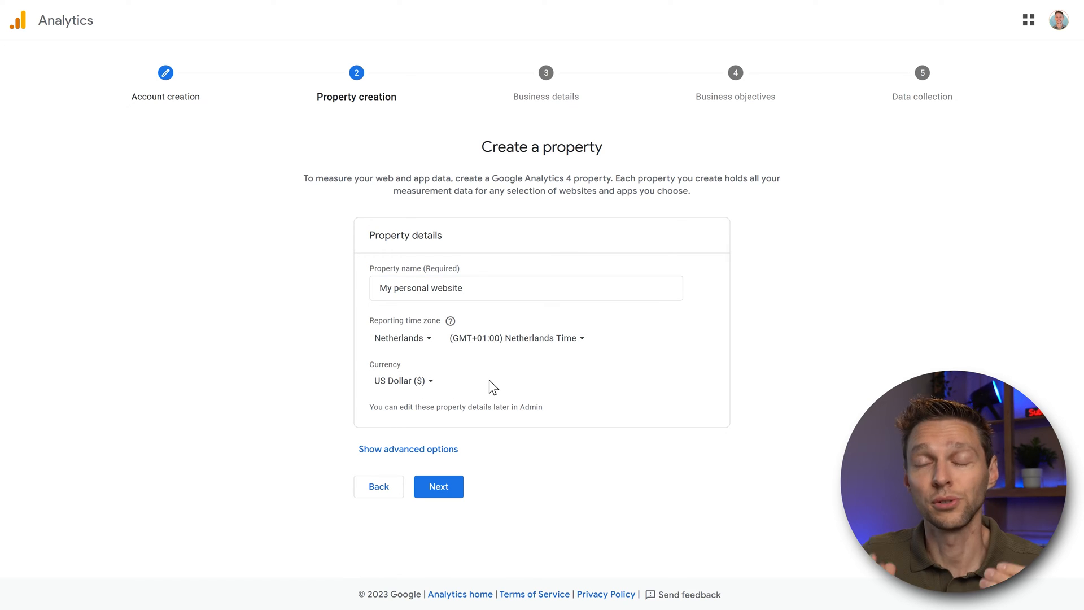
click(402, 381)
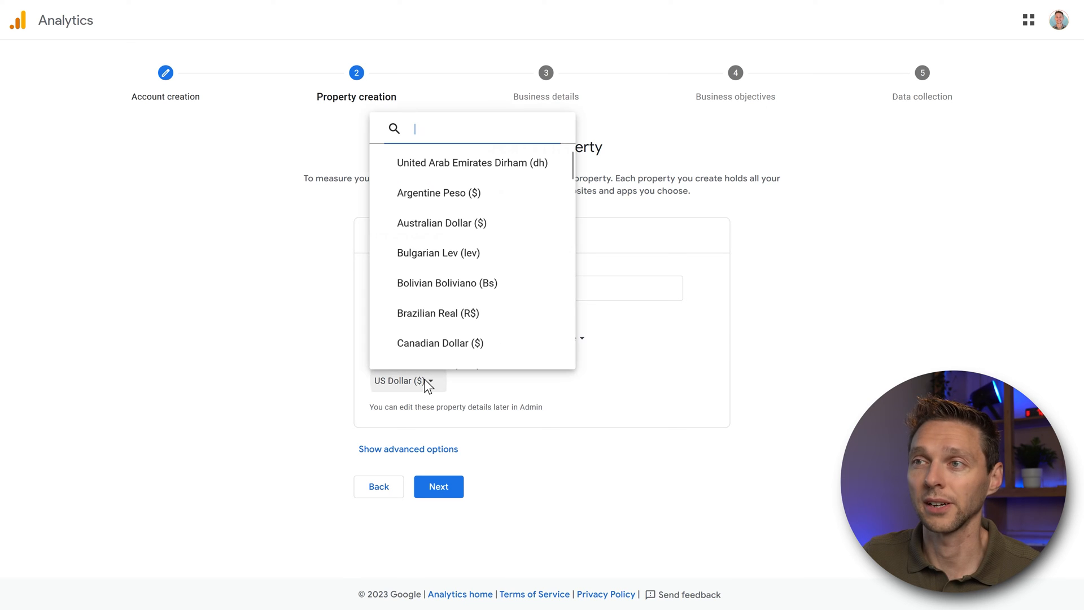
text(eur)
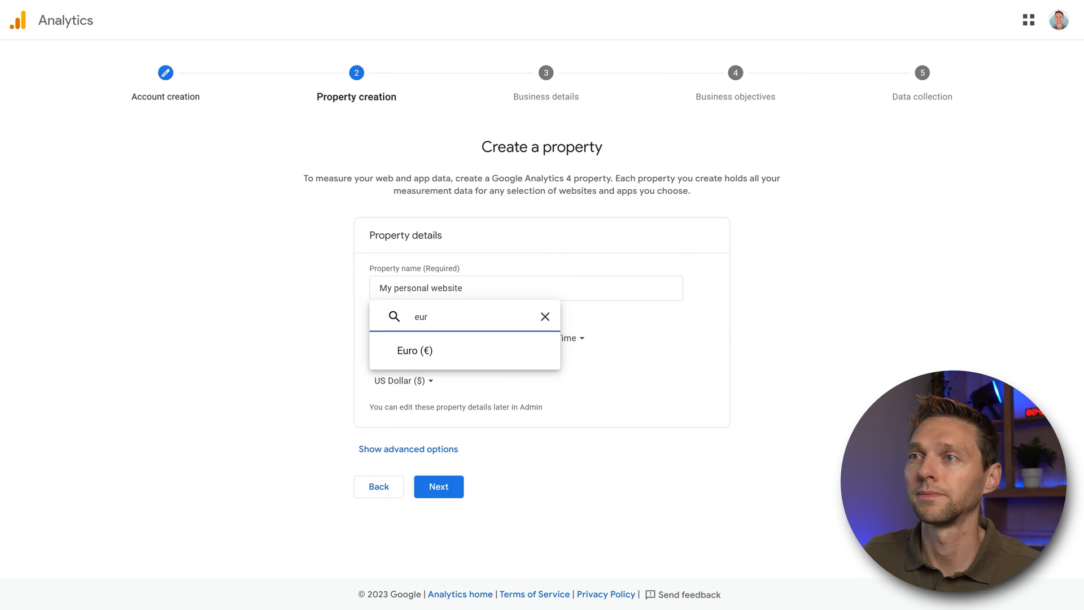
click(415, 351)
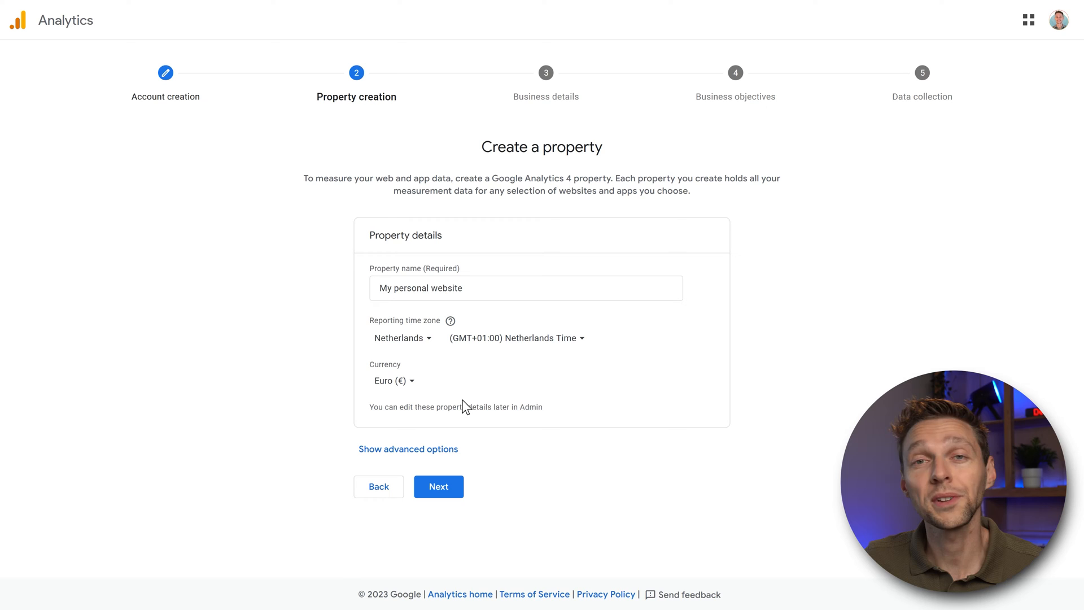
mouse_move(809, 398)
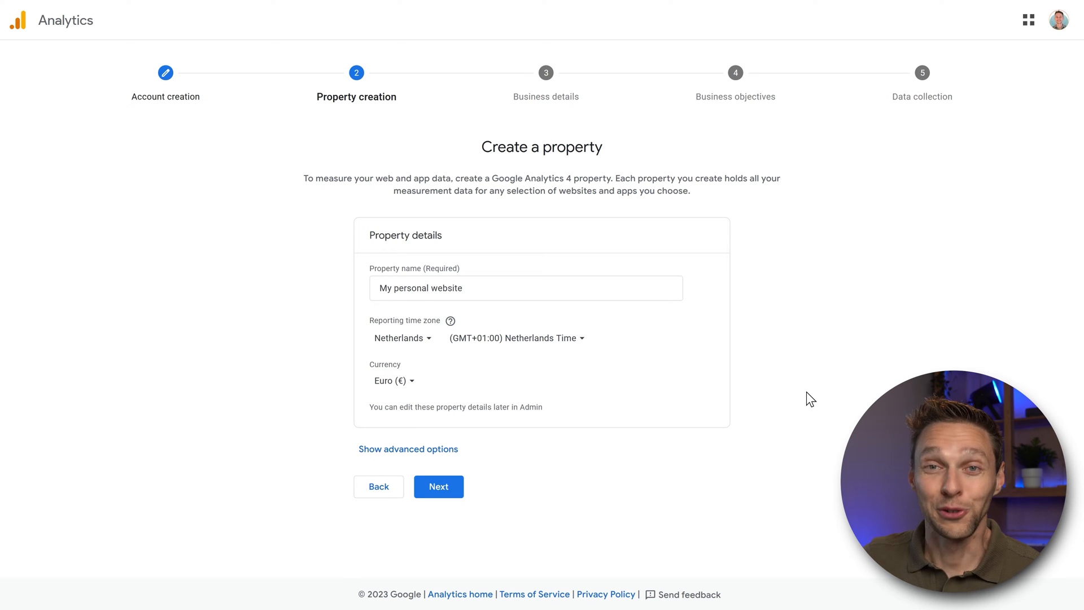
mouse_move(429, 451)
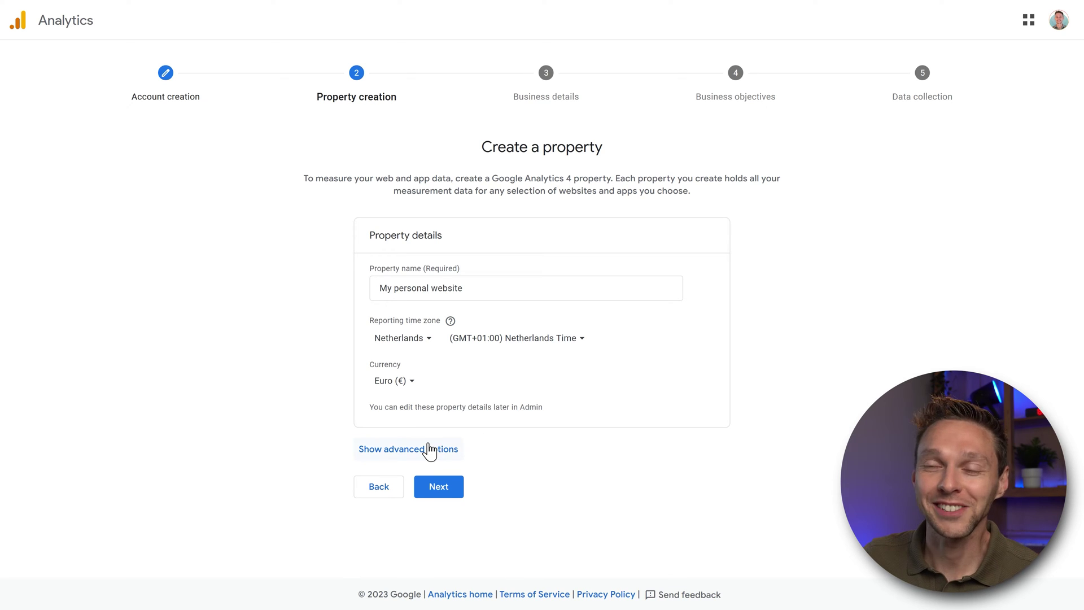
- Skip the Universal Analytics property in advanced options and continue to business details
click(408, 449)
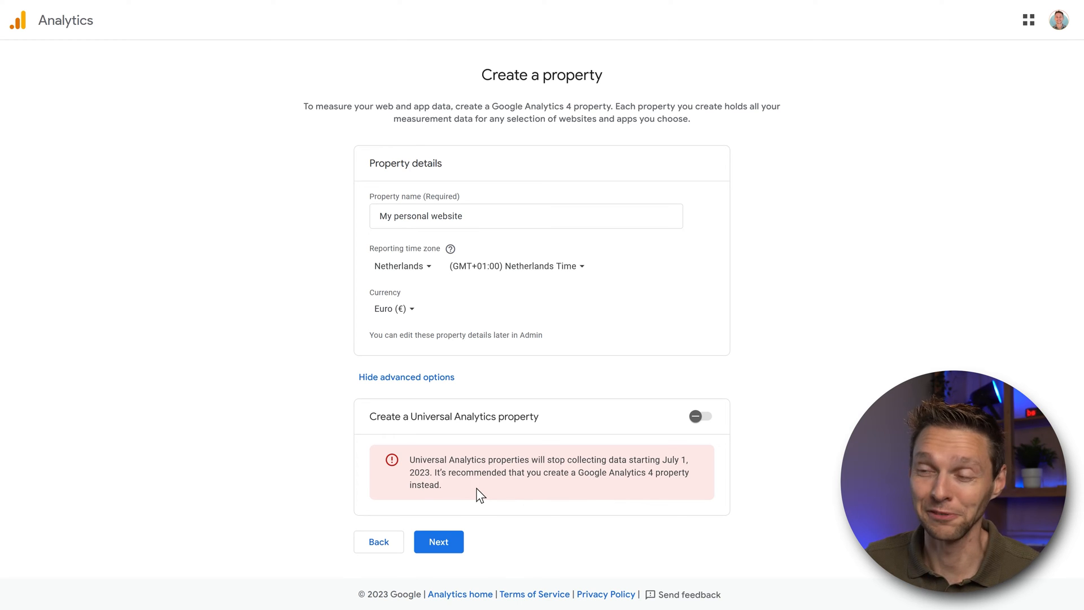
click(405, 377)
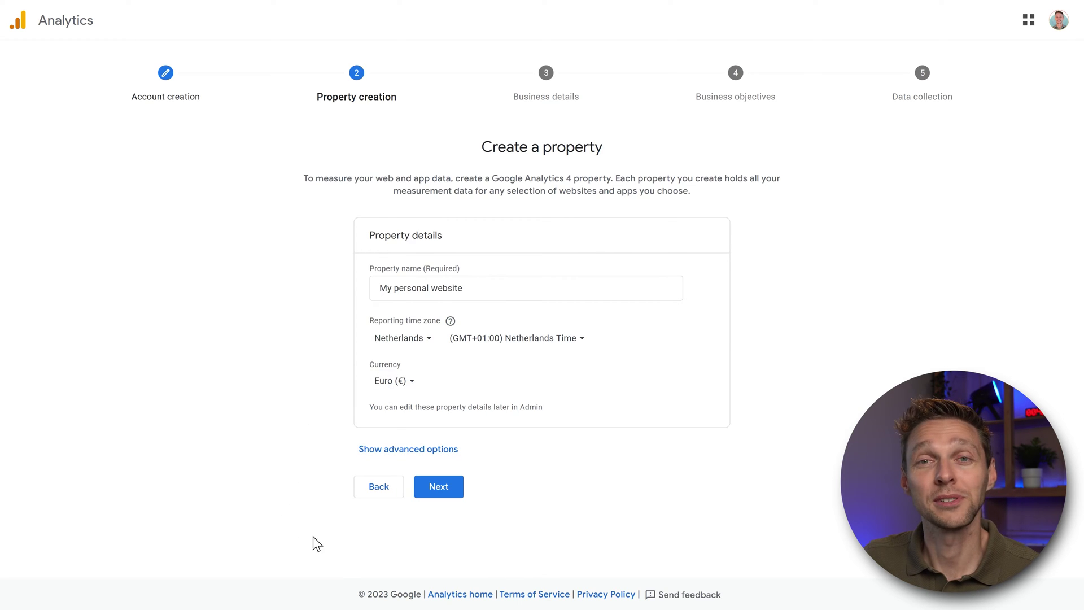
click(439, 487)
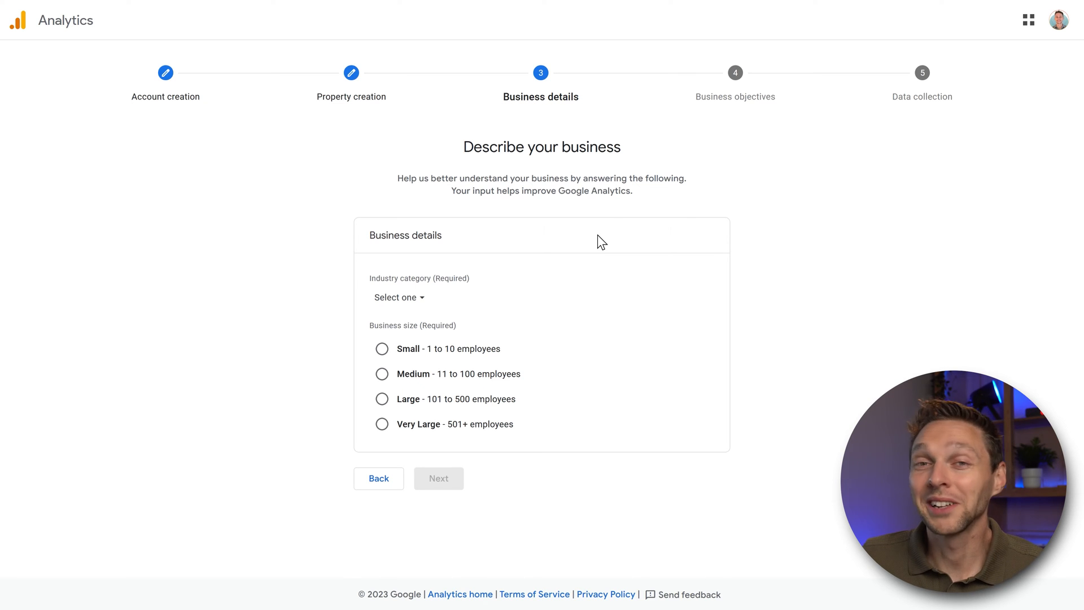
mouse_move(524, 299)
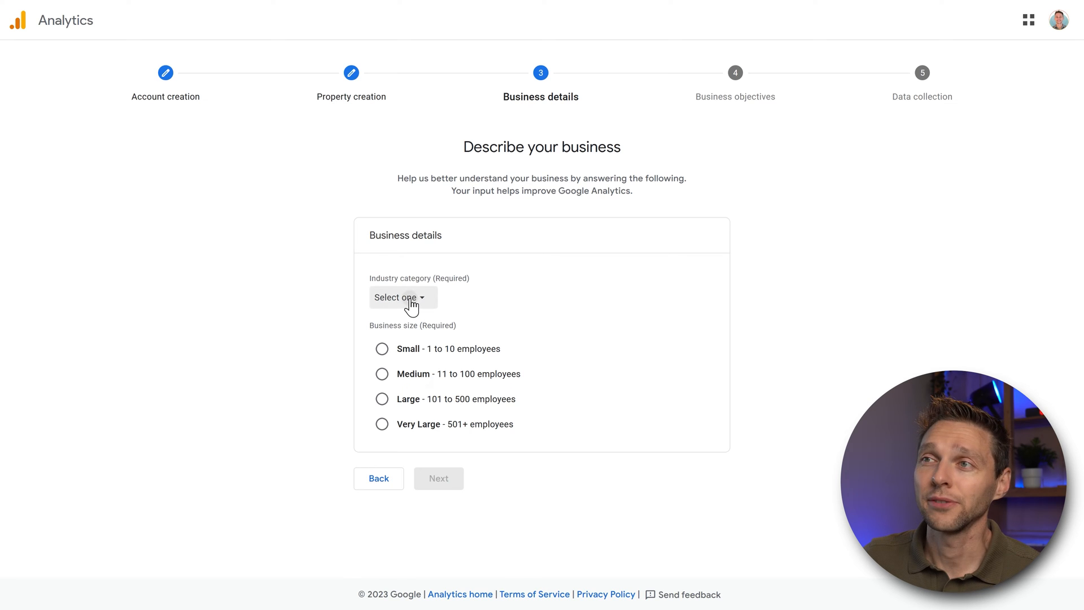
- Set industry to Other Business Activity and business size to Small, then continue
click(398, 297)
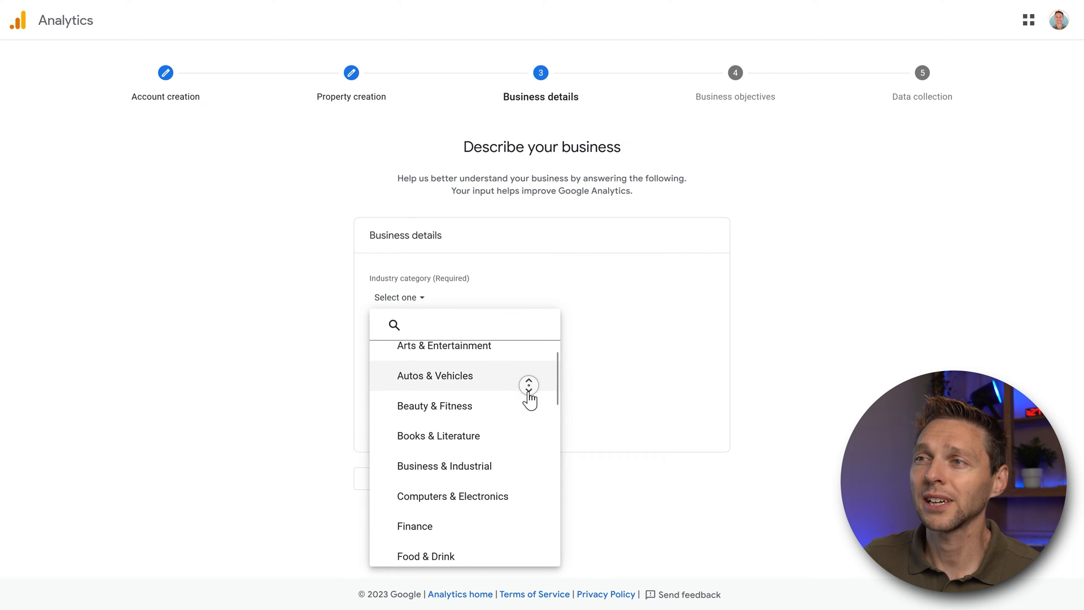
scroll(down, 3)
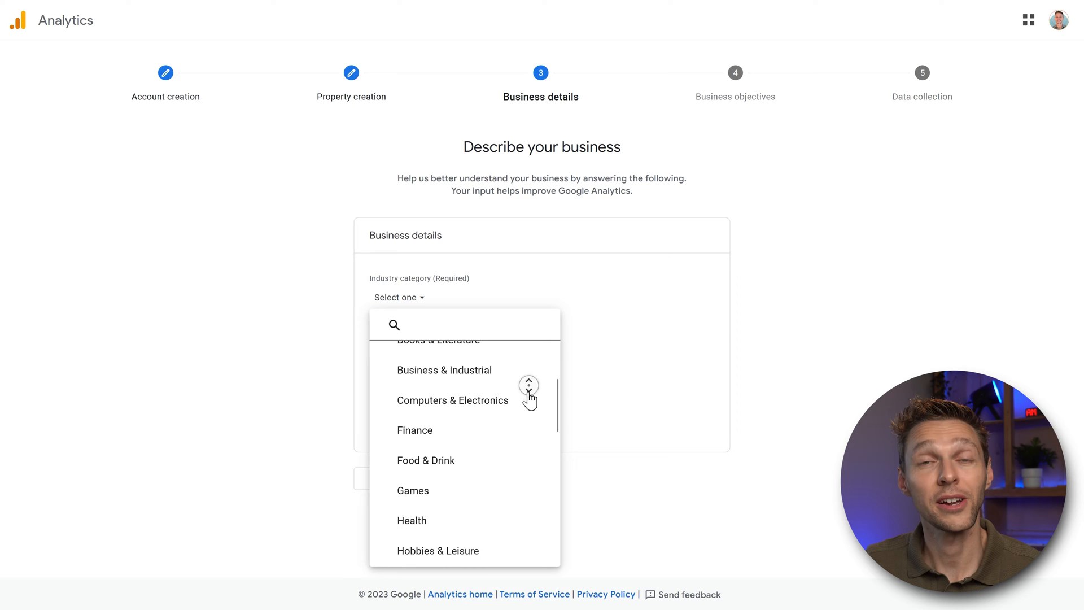
scroll(down, 3)
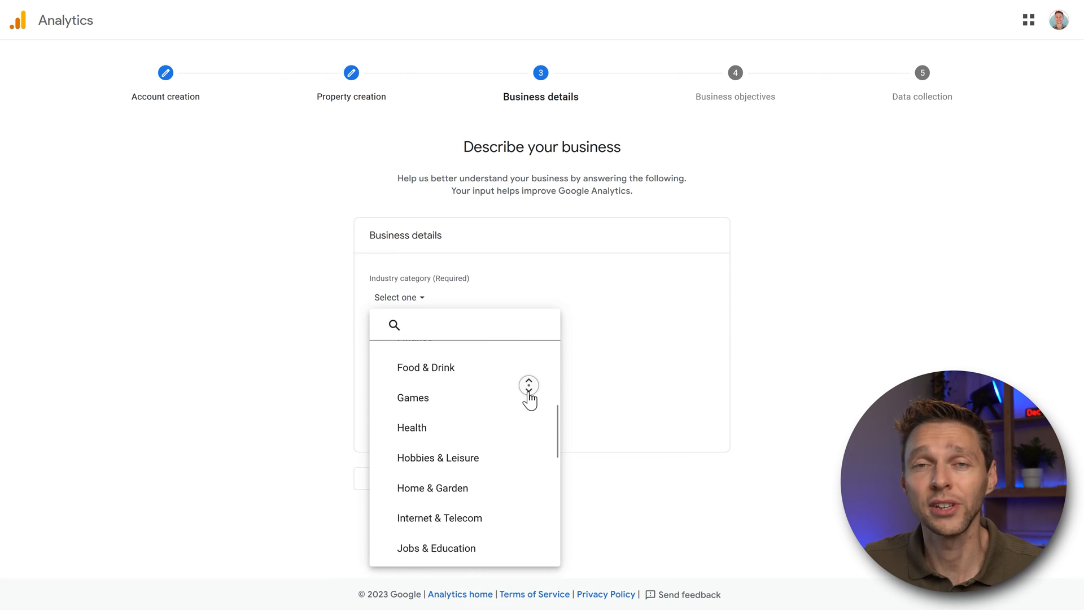
scroll(down, 3)
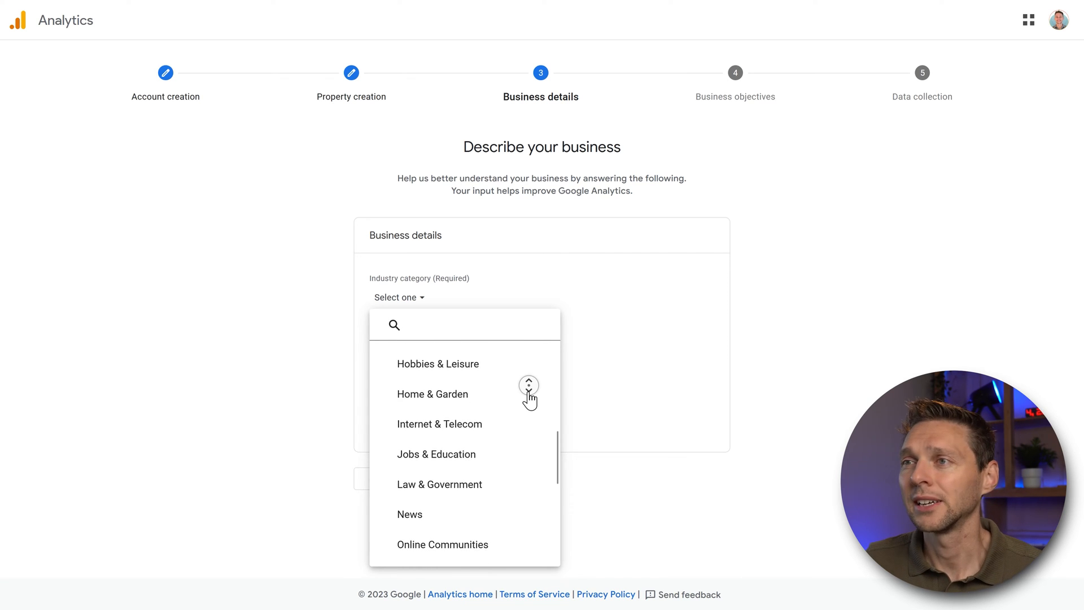
scroll(down, 3)
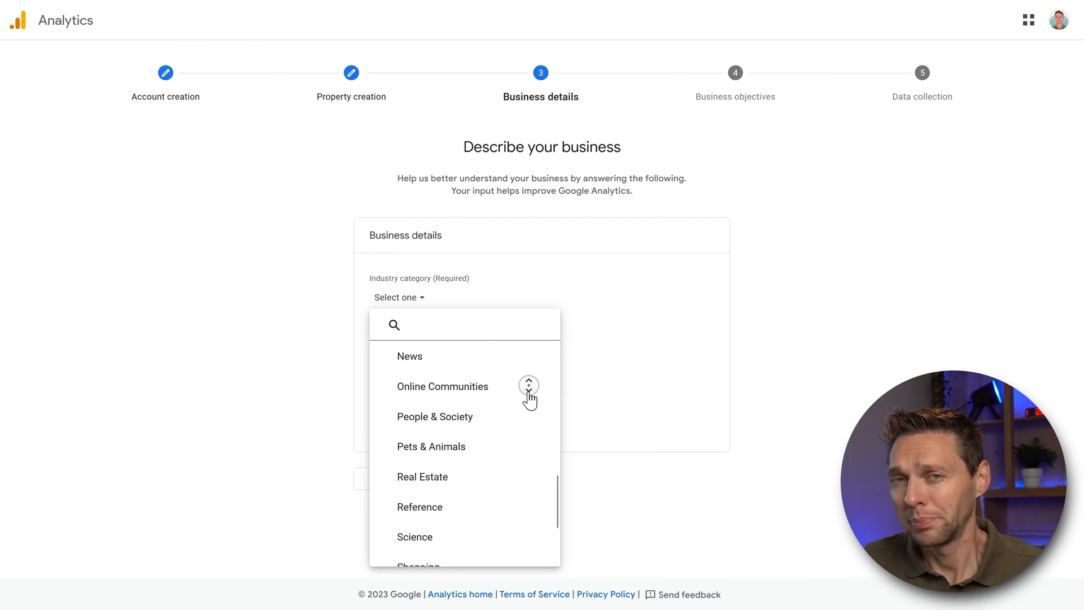
scroll(down, 3)
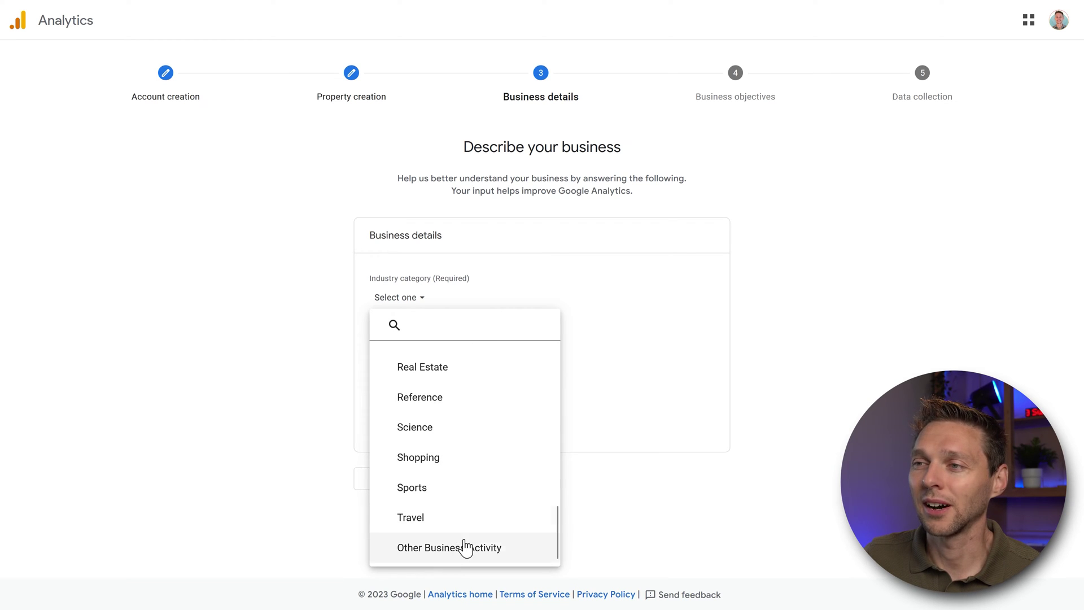
click(464, 548)
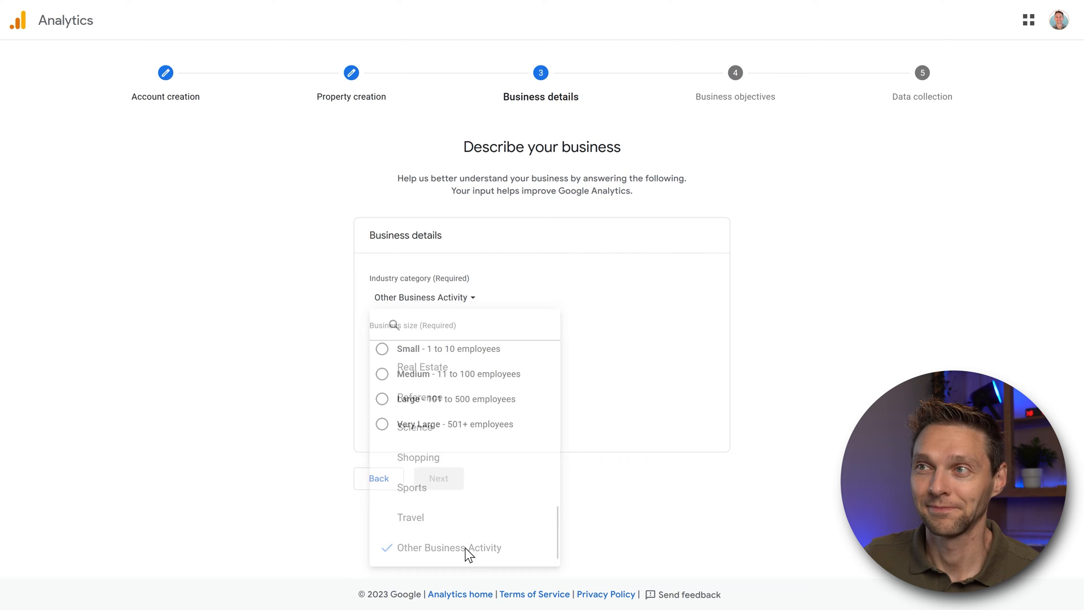
click(450, 548)
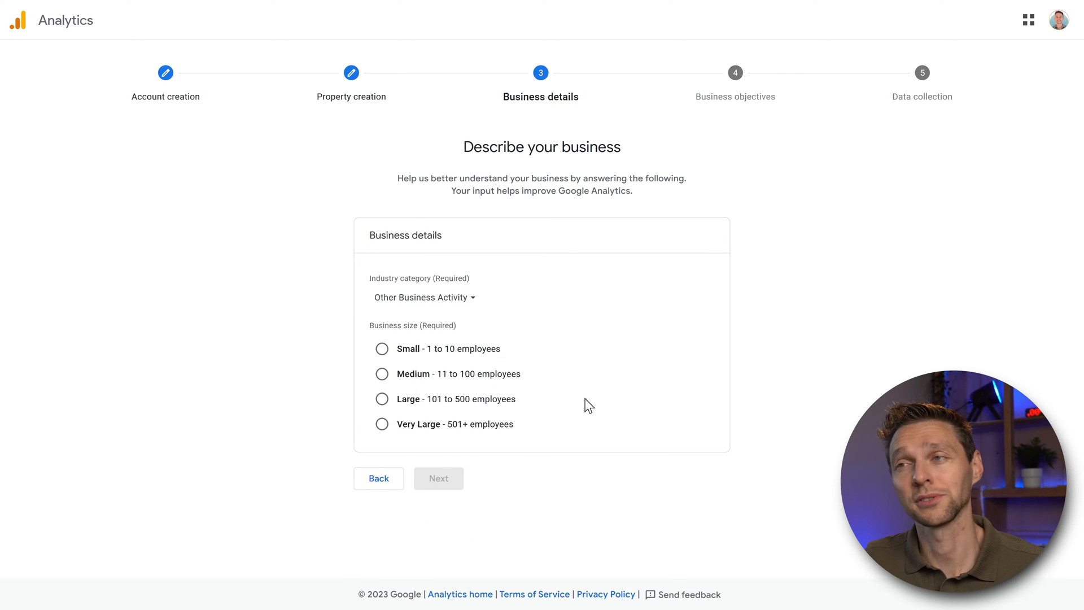
click(381, 349)
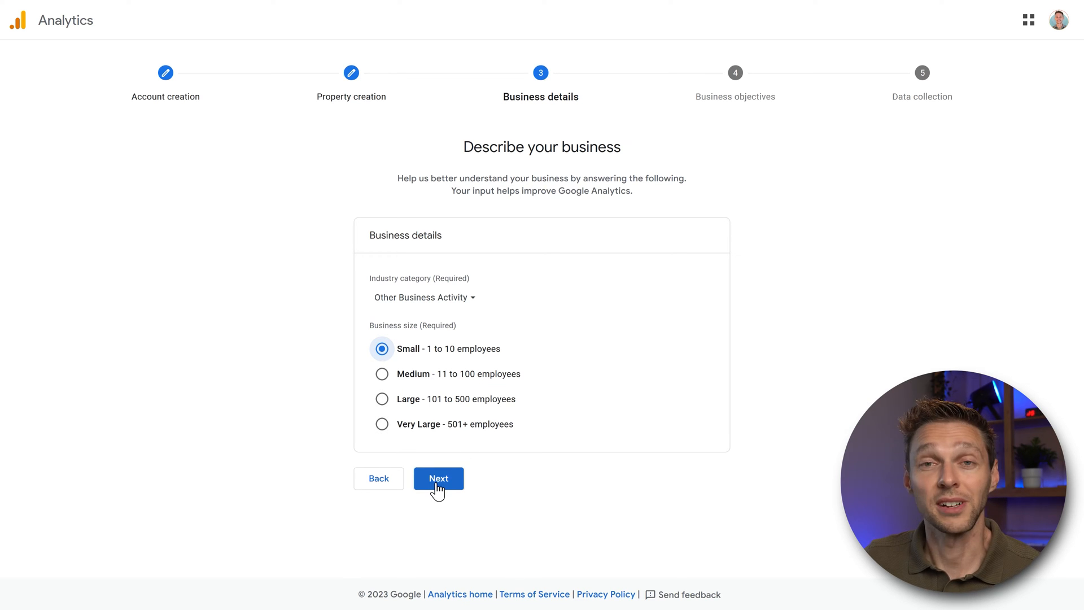
click(438, 478)
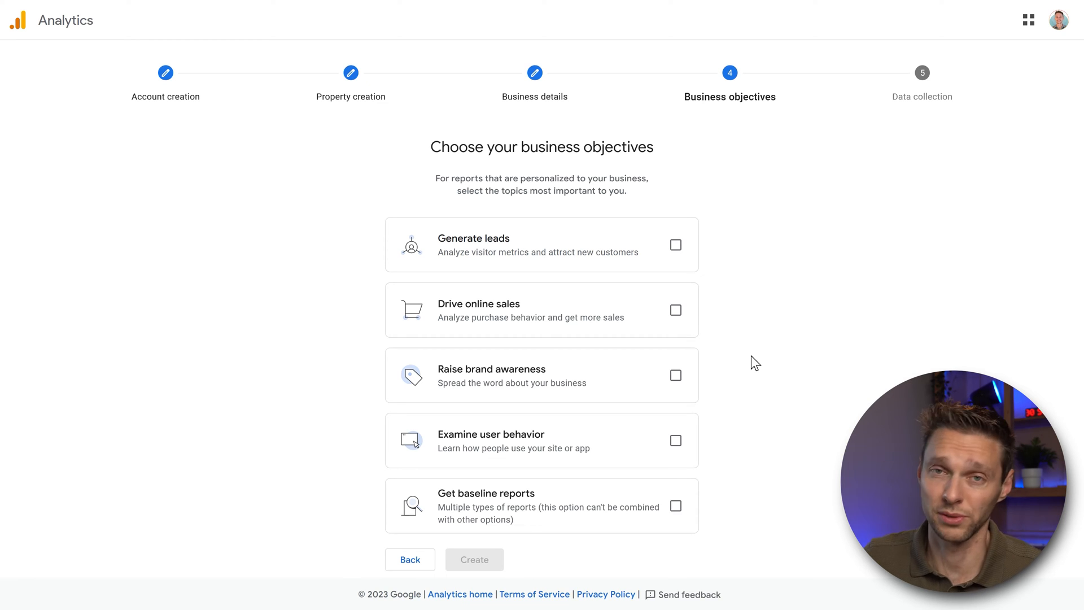
- Pick leads, online sales, brand awareness and user behavior objectives, then try Get baseline reports
click(675, 244)
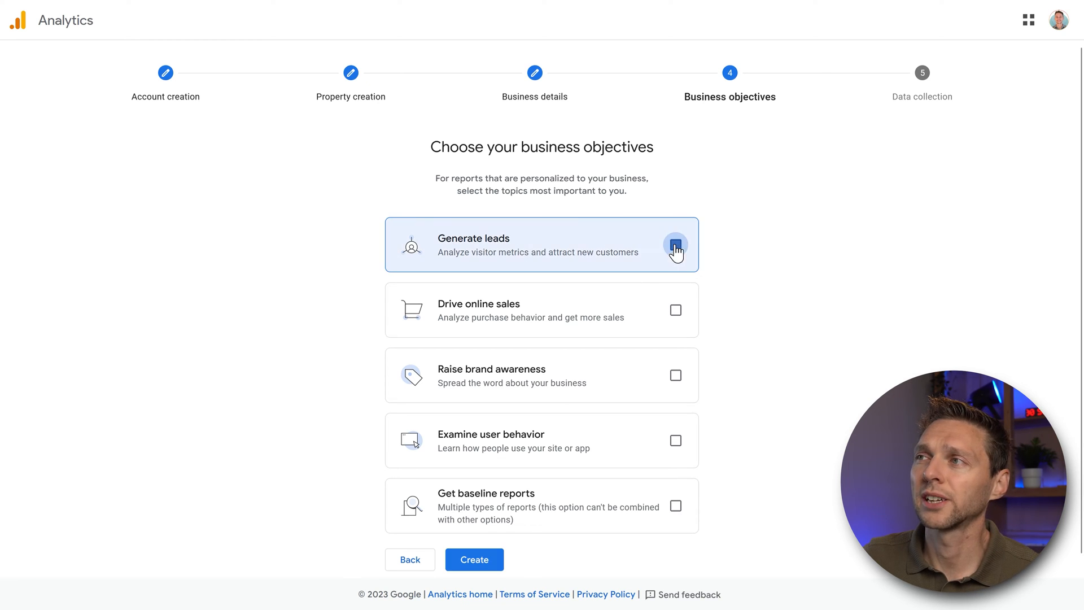
click(675, 244)
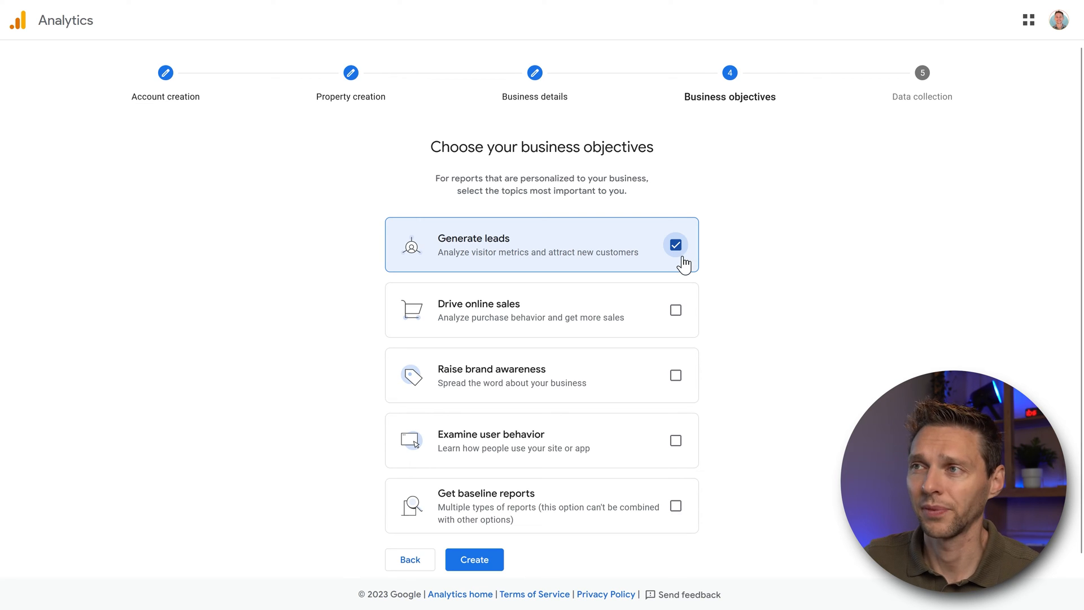
click(675, 310)
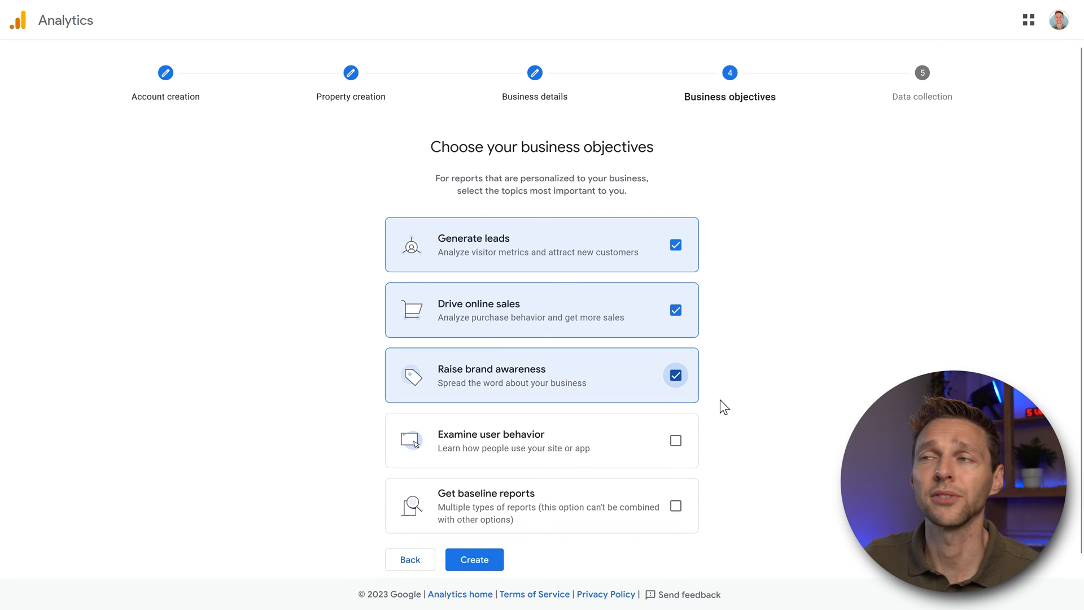
mouse_move(567, 401)
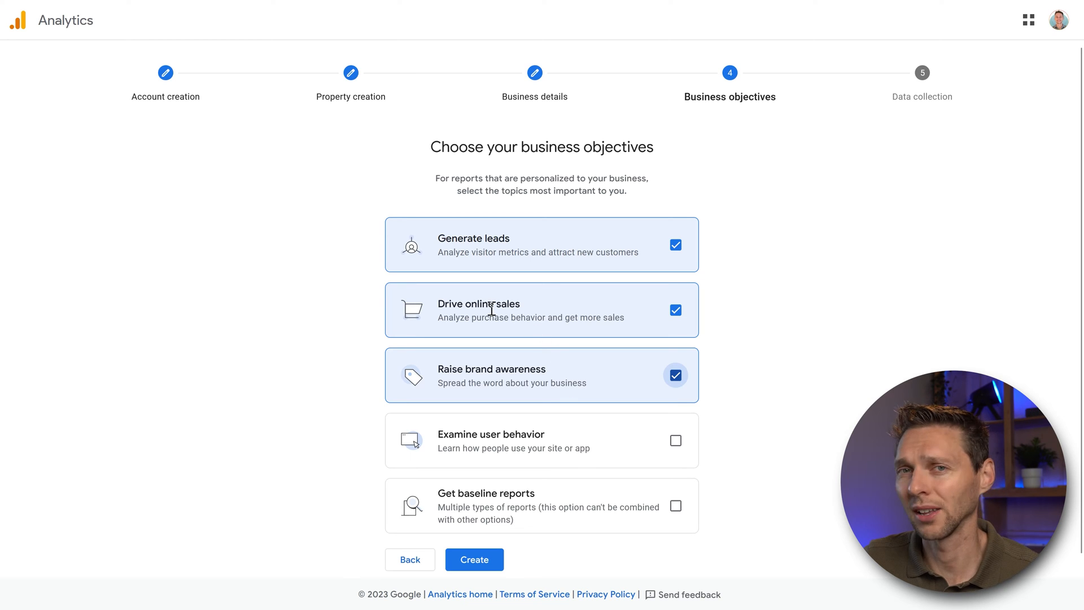
mouse_move(469, 252)
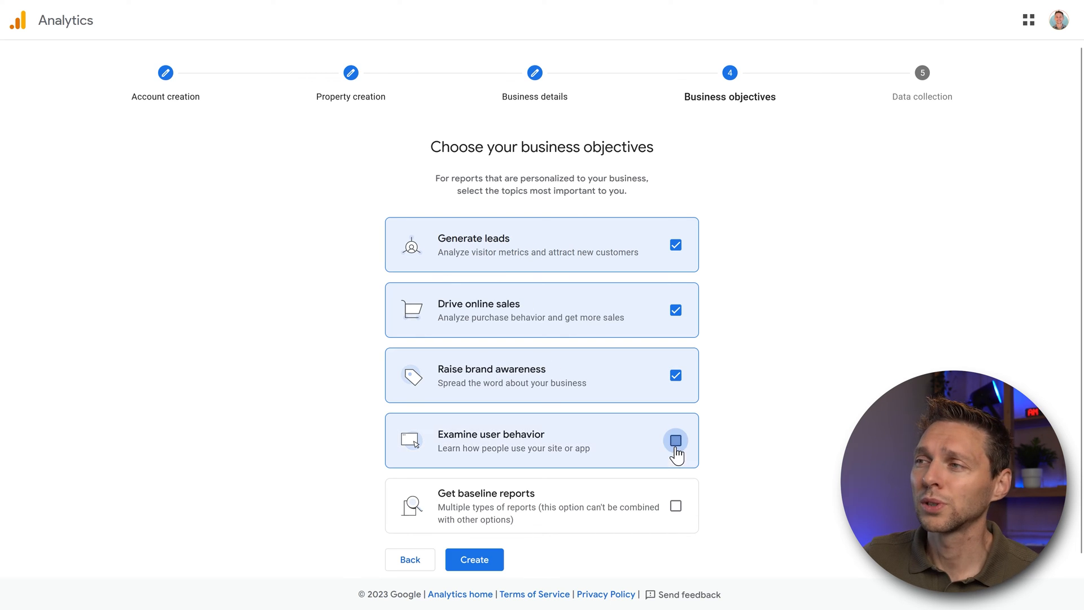
click(675, 440)
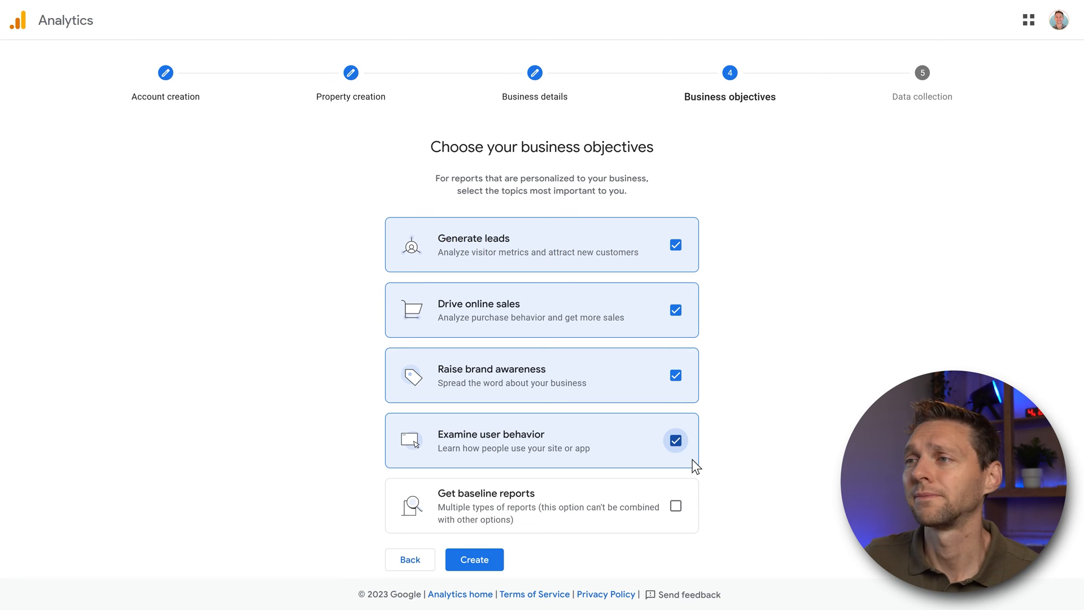
click(675, 505)
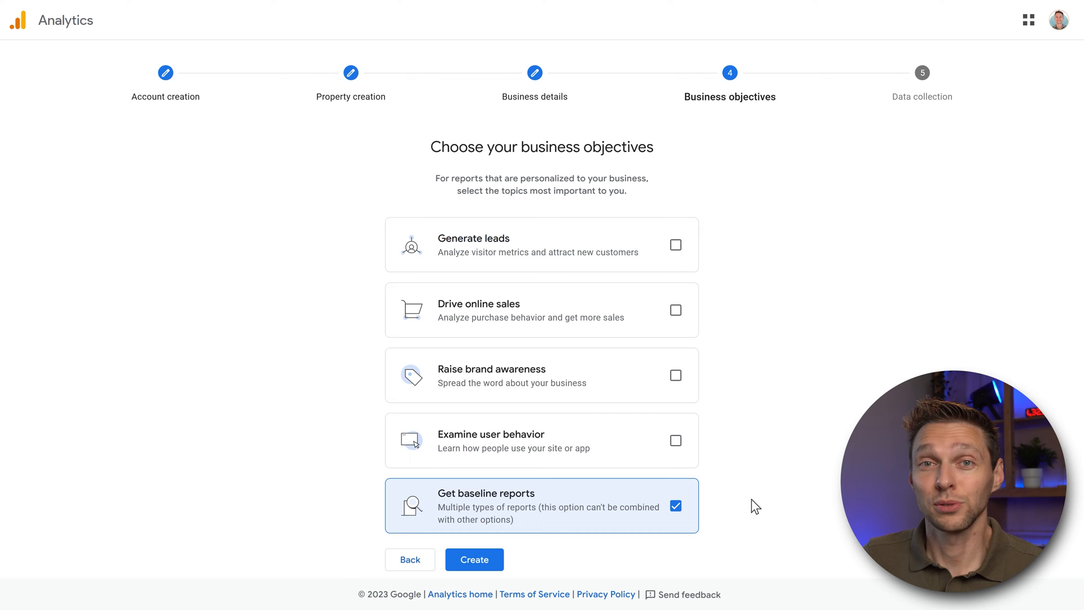
mouse_move(570, 479)
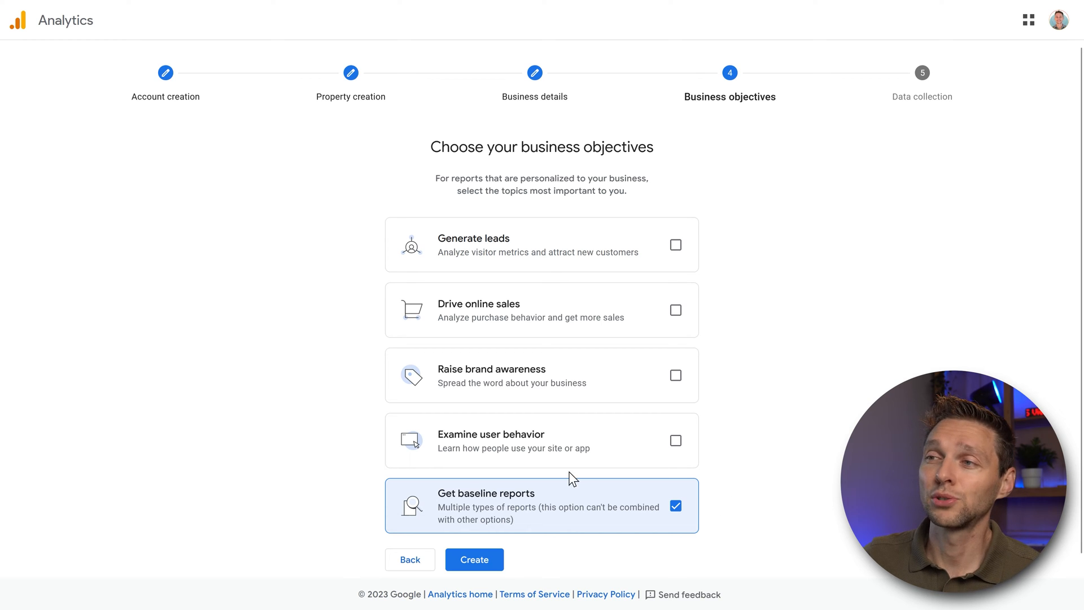
mouse_move(537, 283)
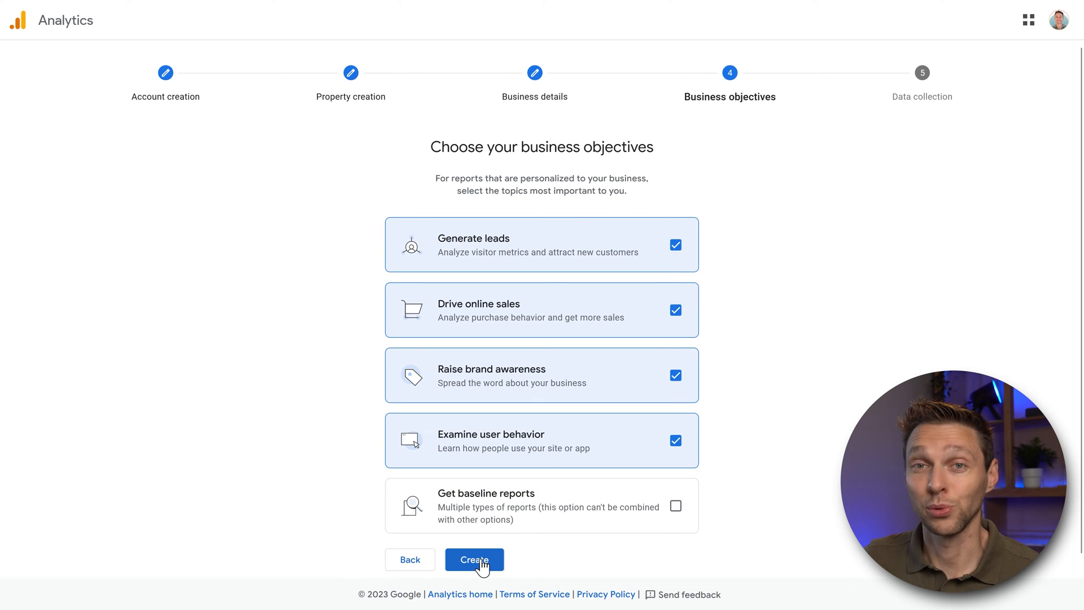
- Create the account, accepting the Netherlands terms of service and GDPR data processing terms
click(474, 559)
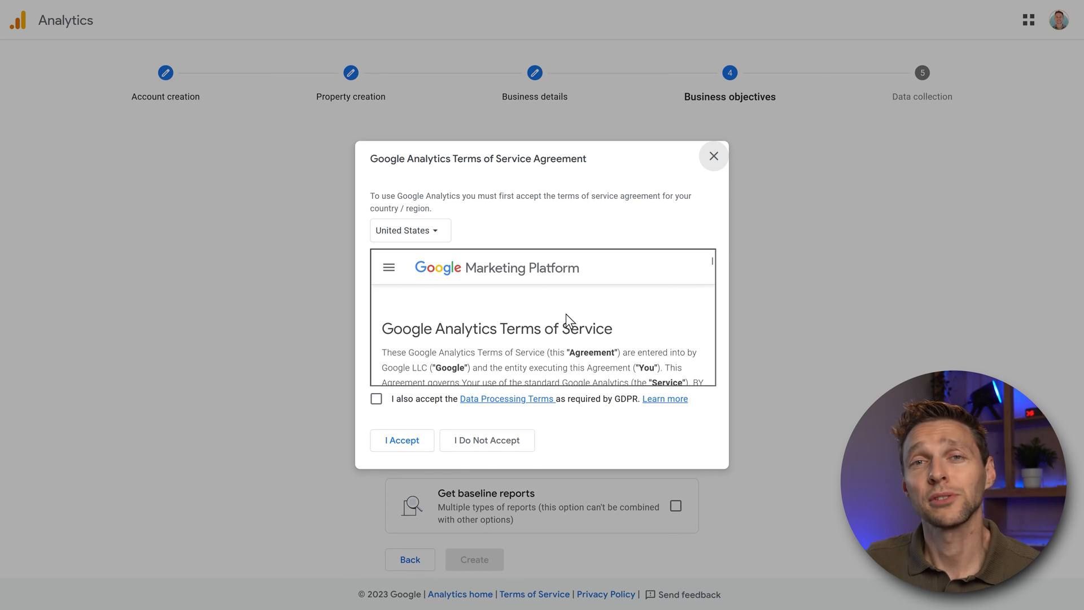
click(410, 231)
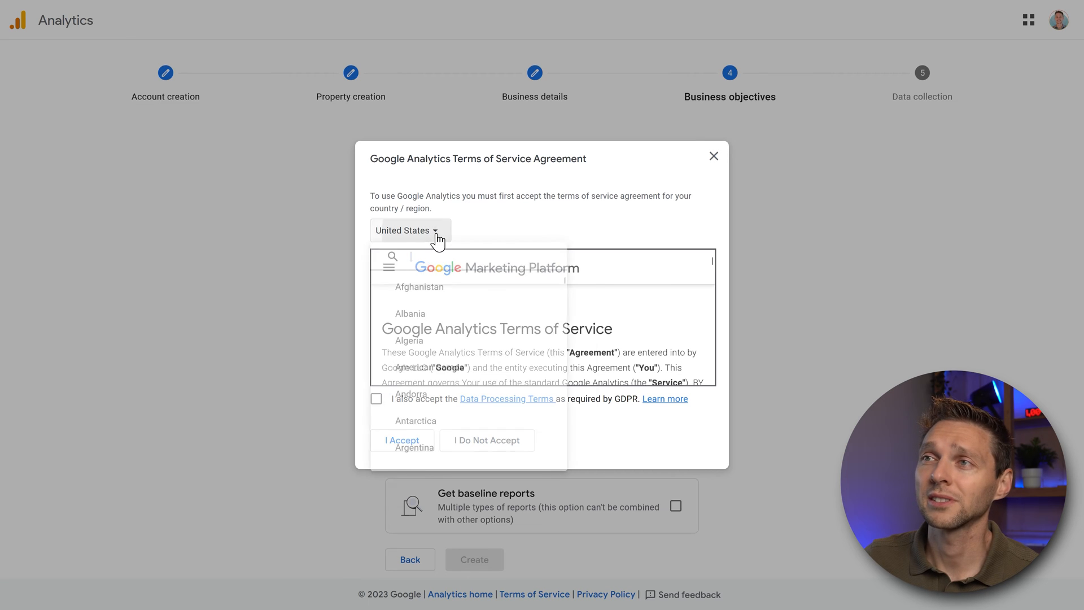
text(netherl)
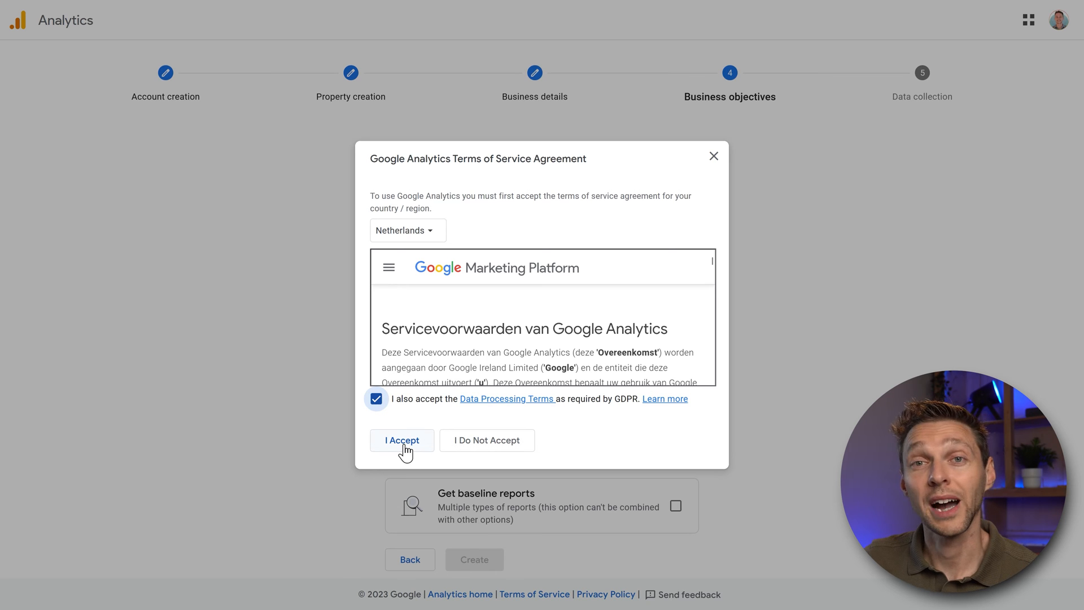
click(402, 440)
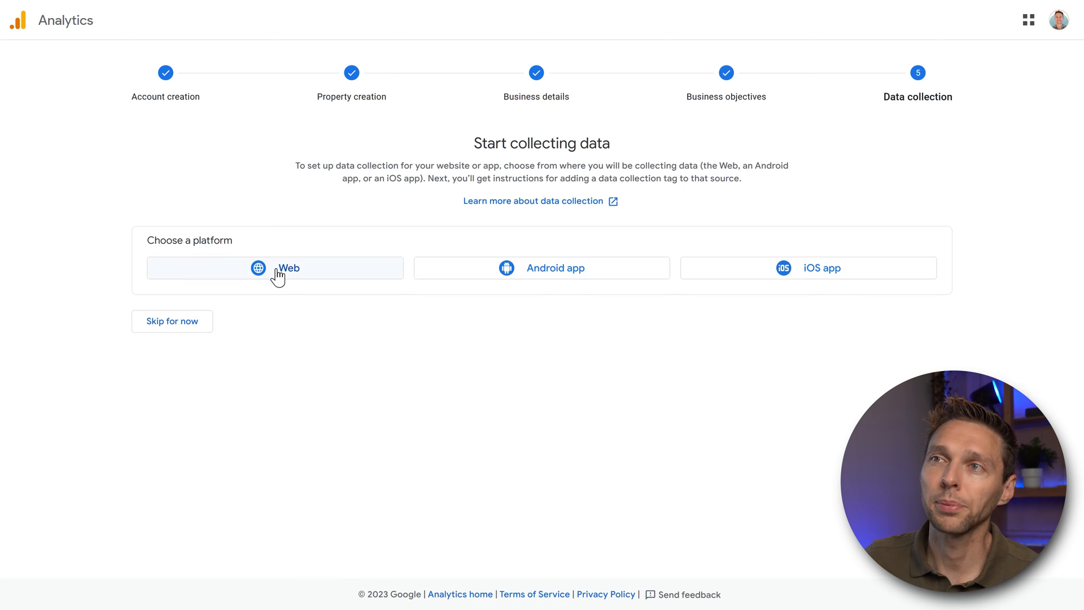
- Fill in a Web stream with URL wpressdoctor.com and name 'WPress Doctor GA4 2024'
click(278, 268)
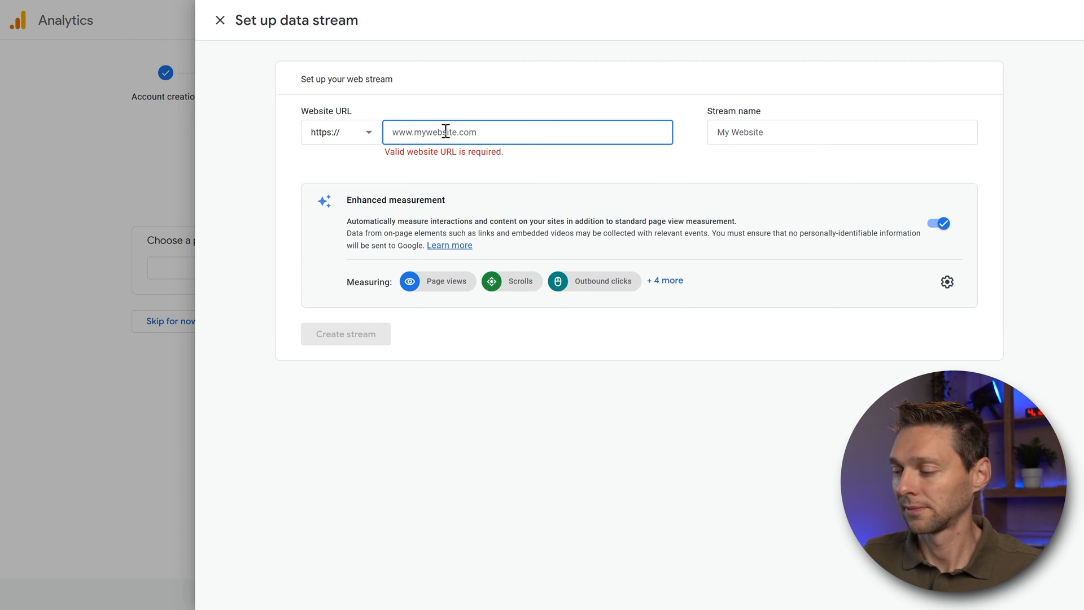
text(wpressdoctor.com)
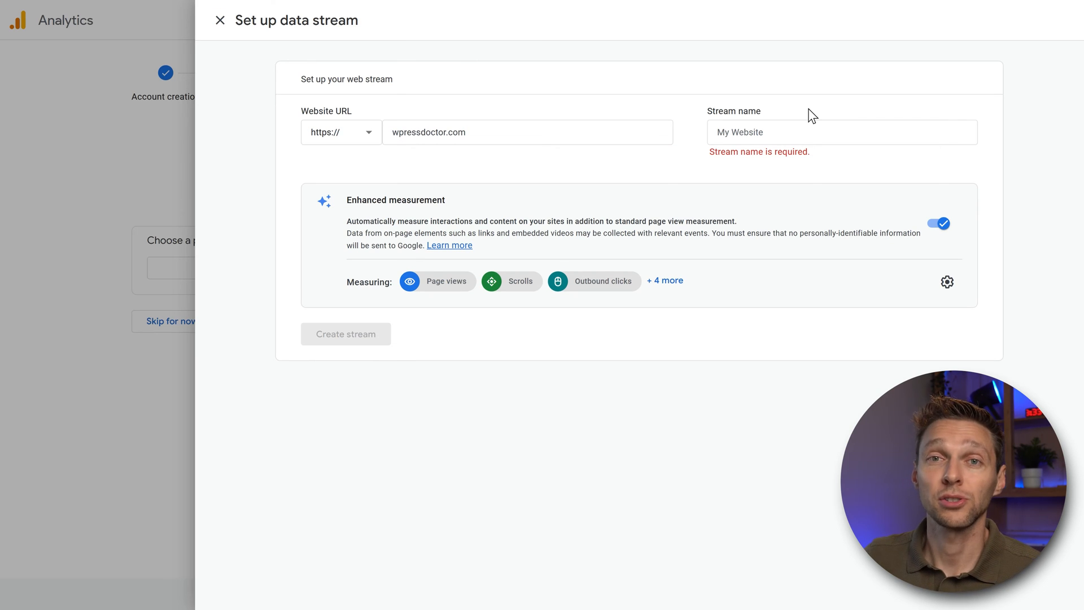
text(WPress Doctor GA4 2024)
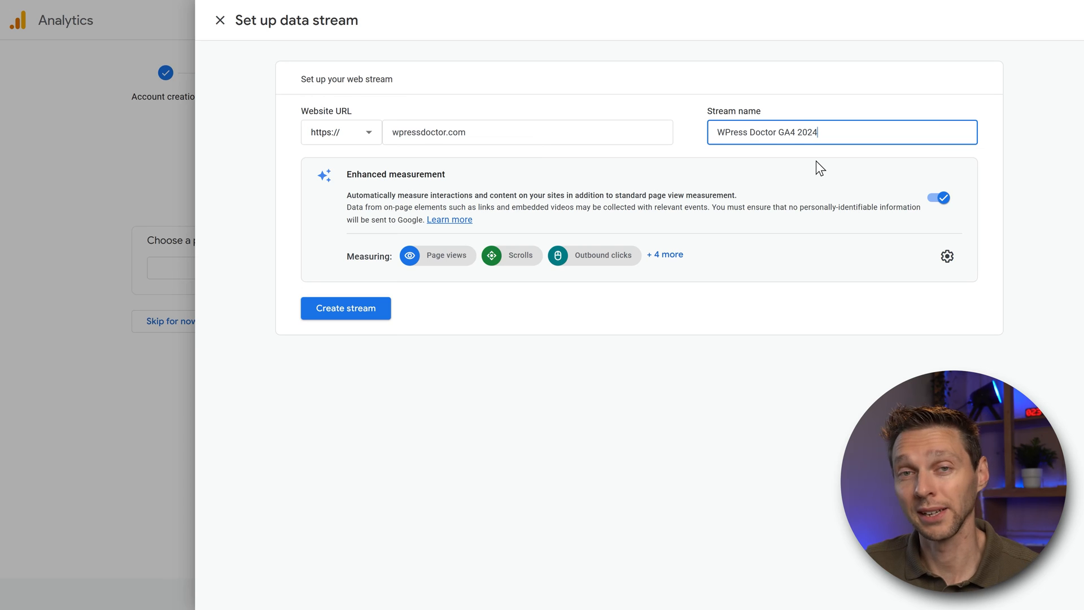
mouse_move(823, 361)
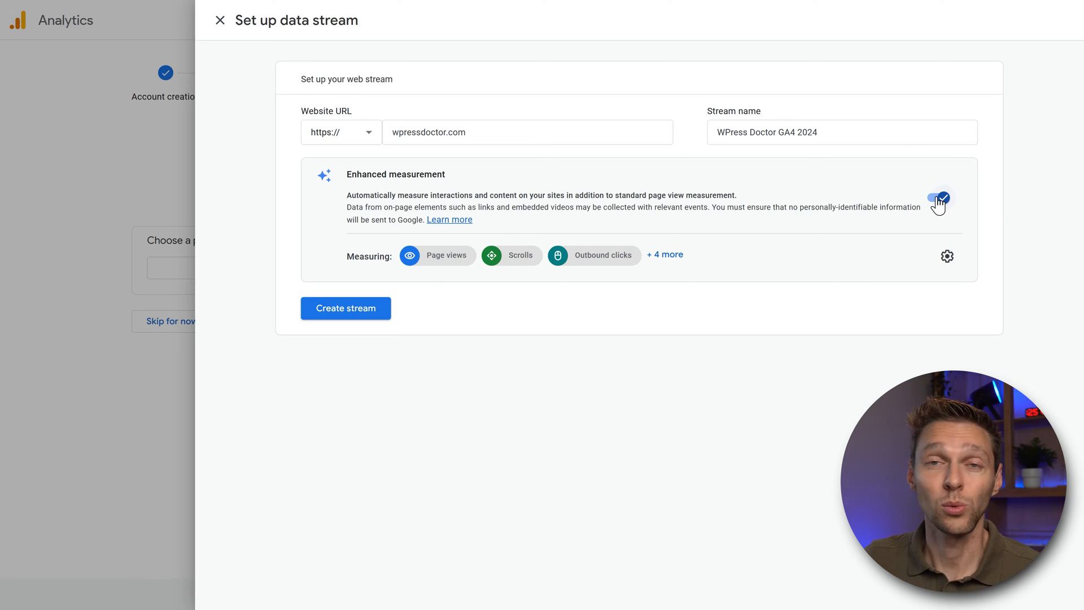
mouse_move(946, 256)
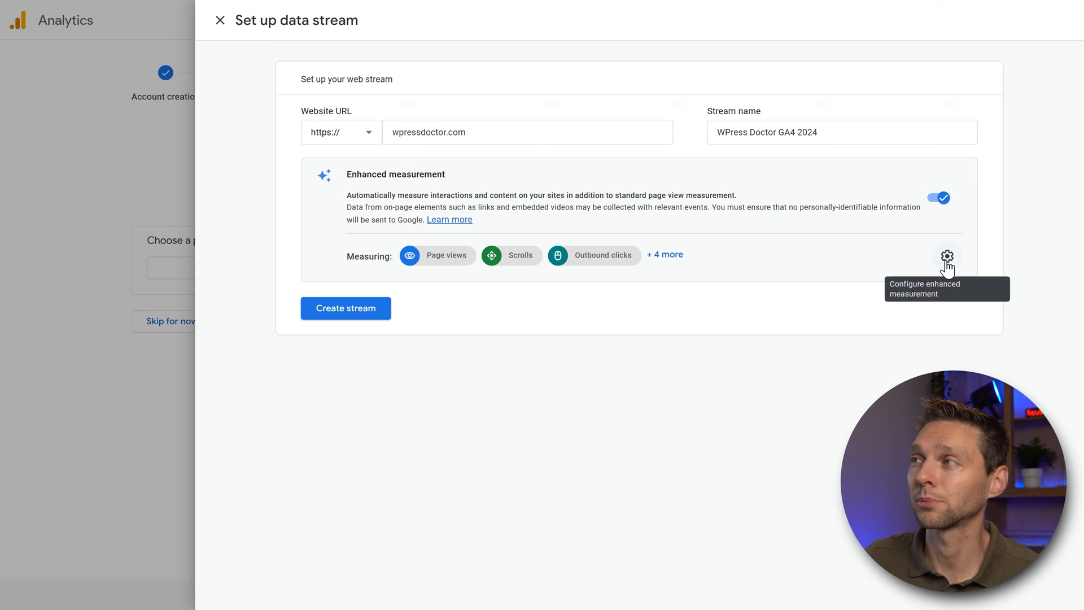
click(946, 255)
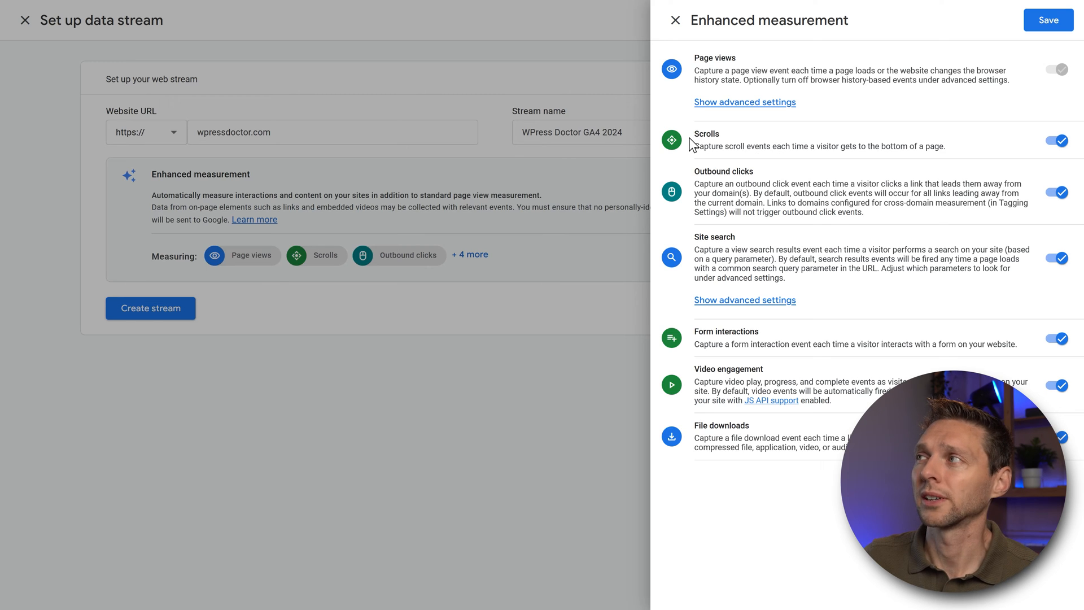
mouse_move(739, 190)
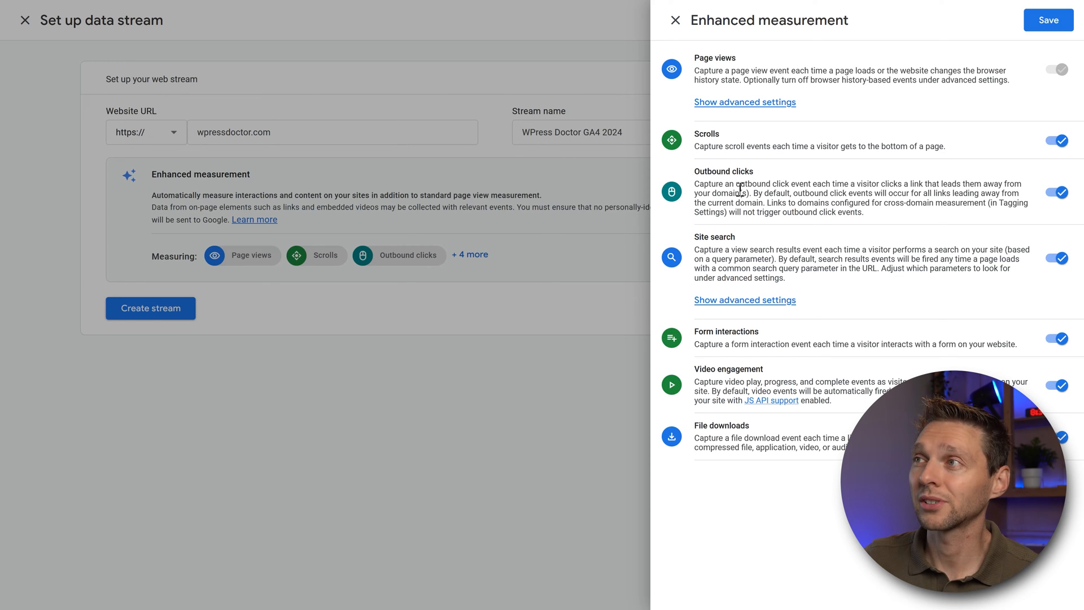
mouse_move(726, 336)
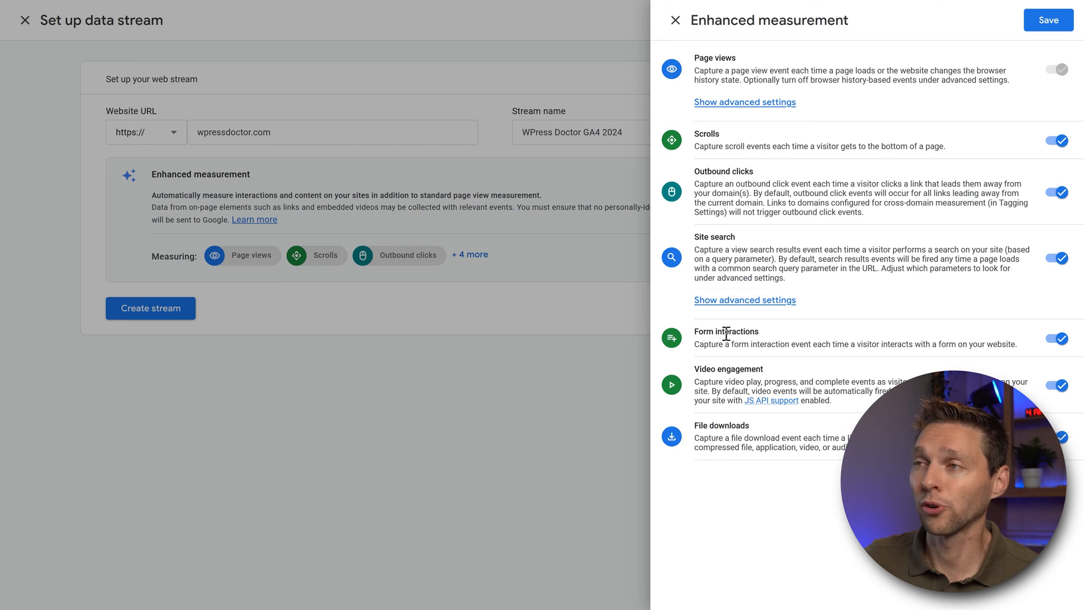
mouse_move(752, 435)
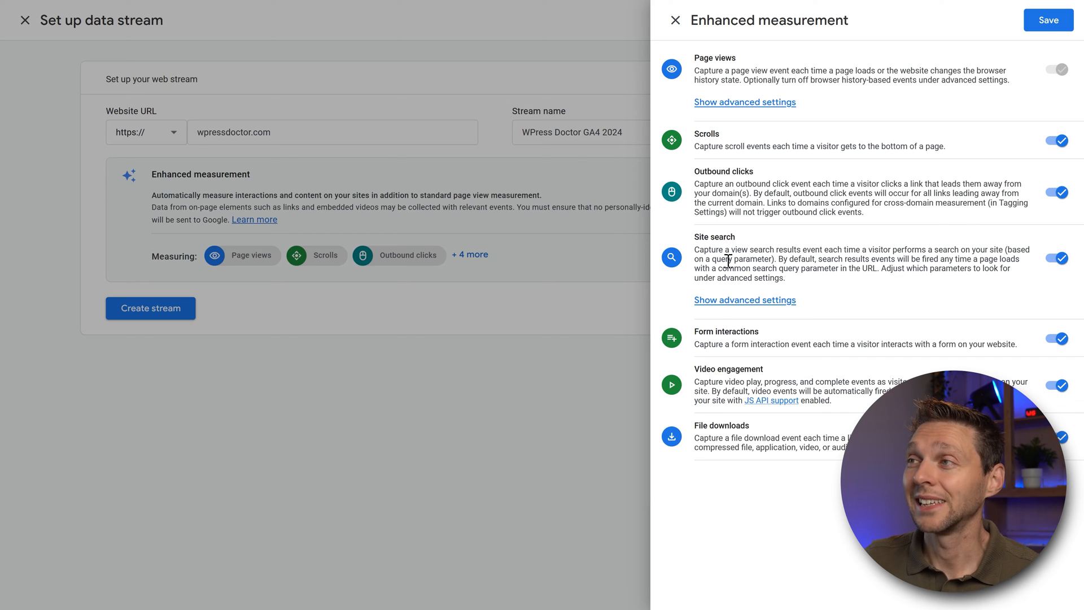
click(745, 300)
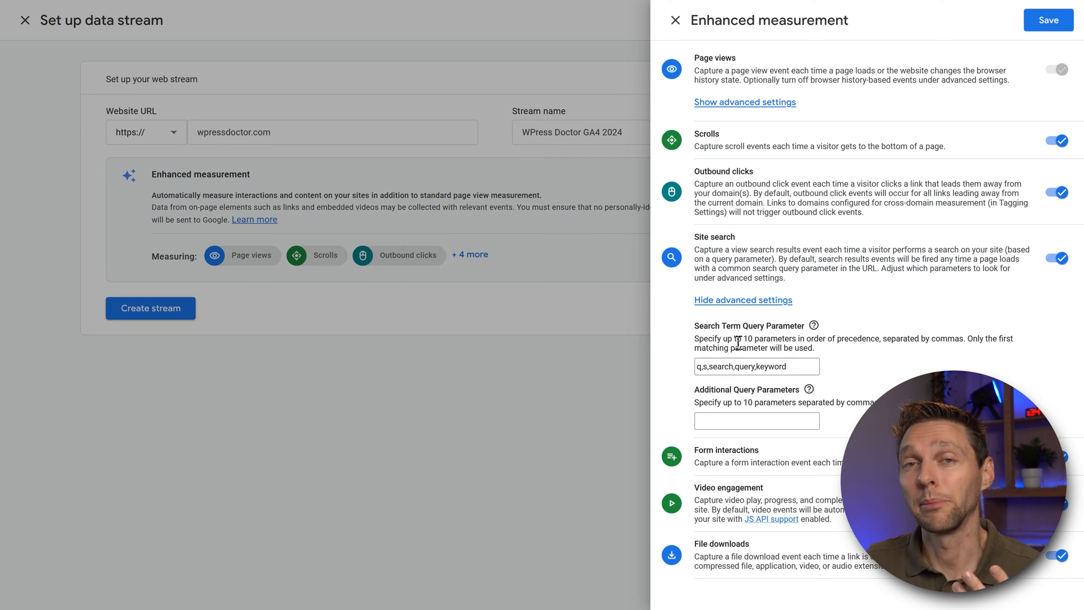
mouse_move(677, 20)
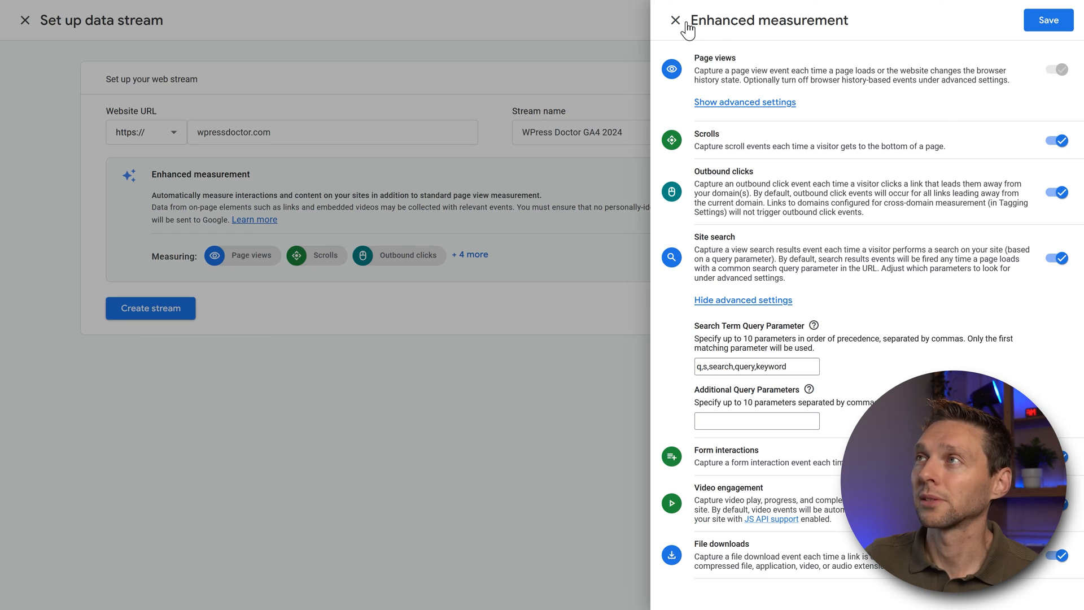
click(676, 20)
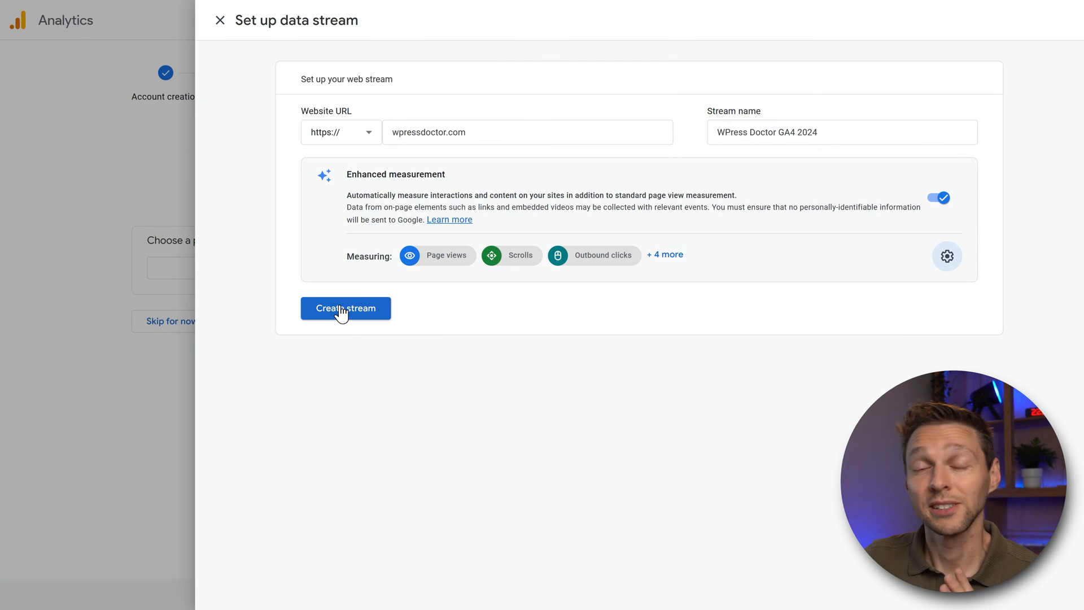
- Create the web stream and view its 'Install with a website builder or CMS' instructions
click(346, 308)
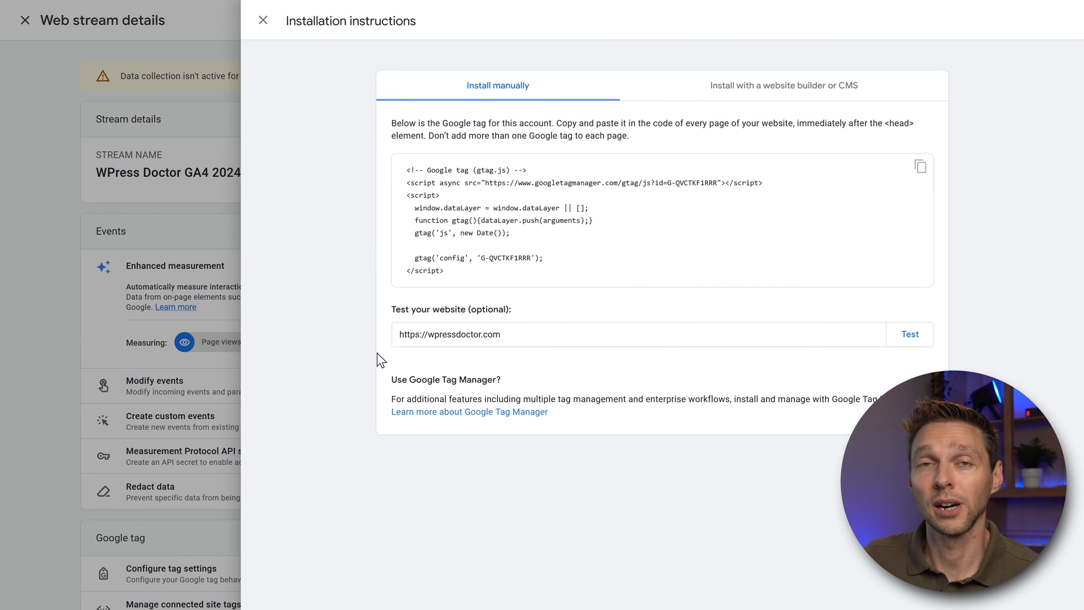
mouse_move(423, 287)
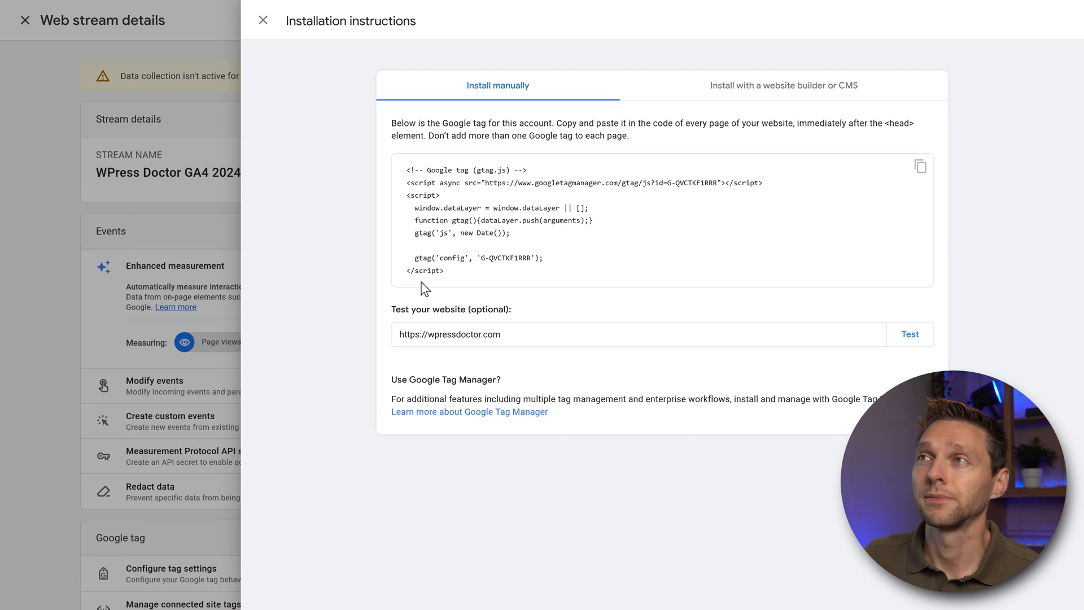
mouse_move(920, 167)
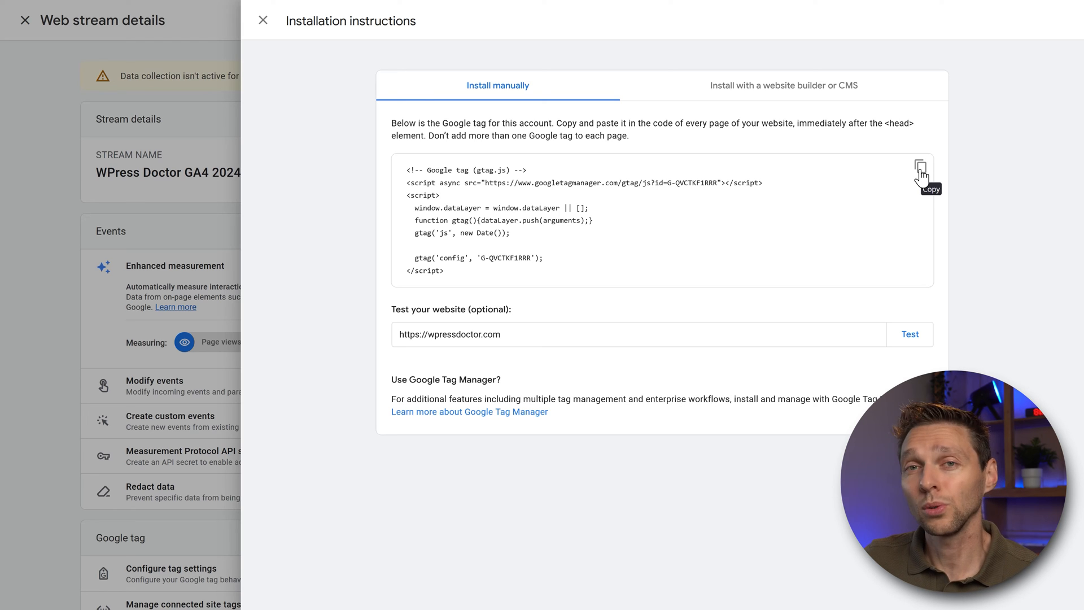
mouse_move(758, 93)
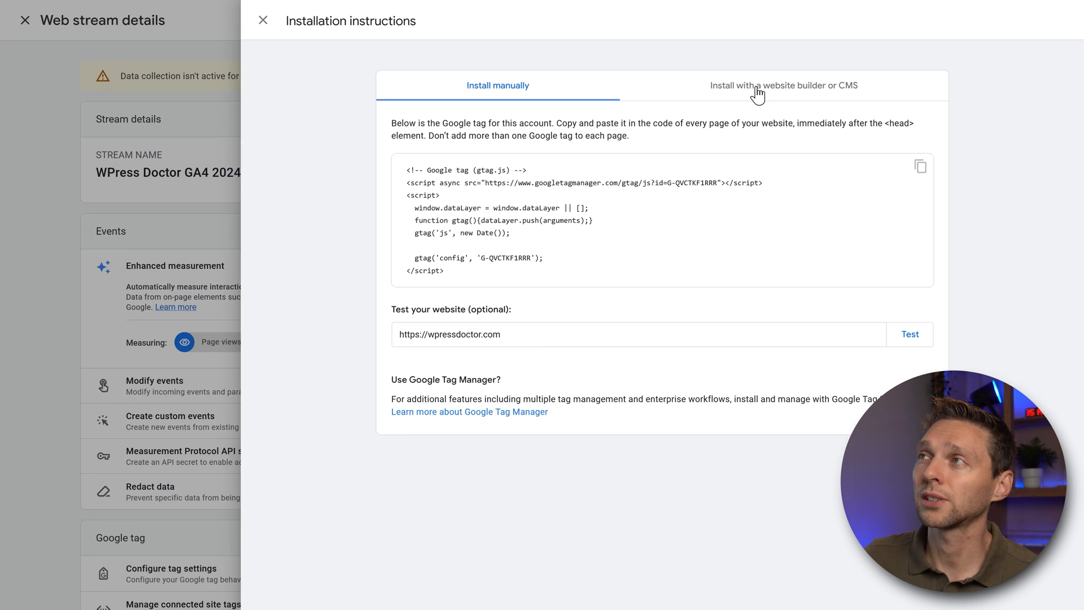
click(783, 86)
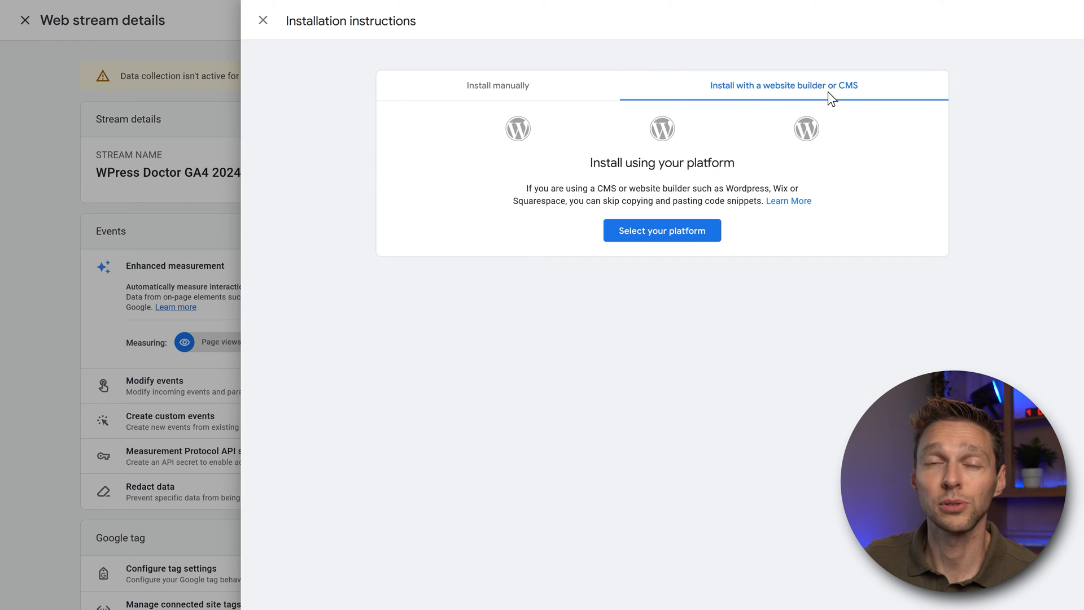
mouse_move(551, 194)
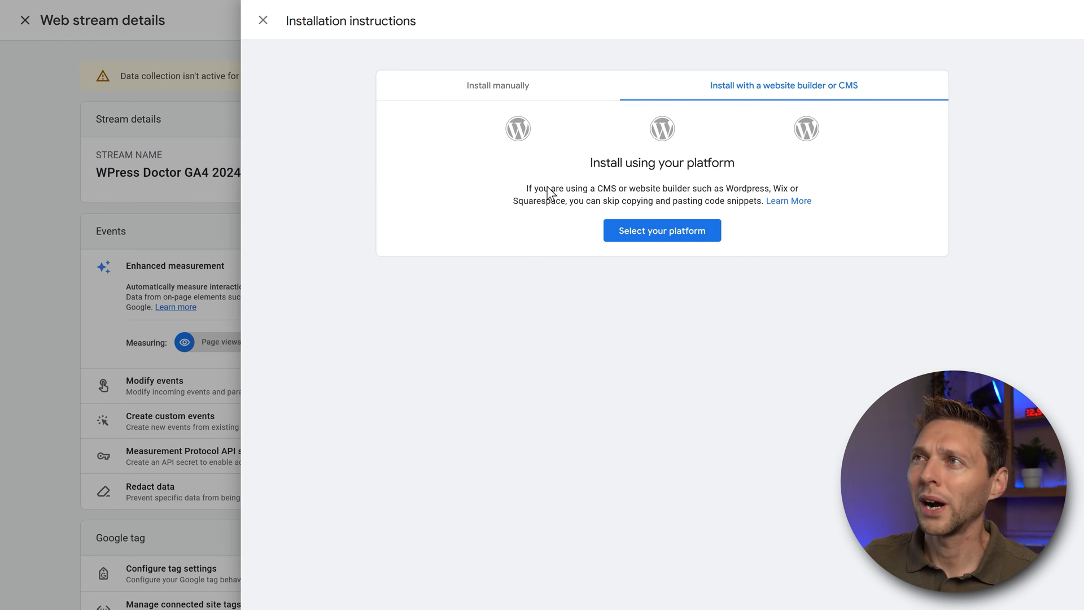
mouse_move(829, 177)
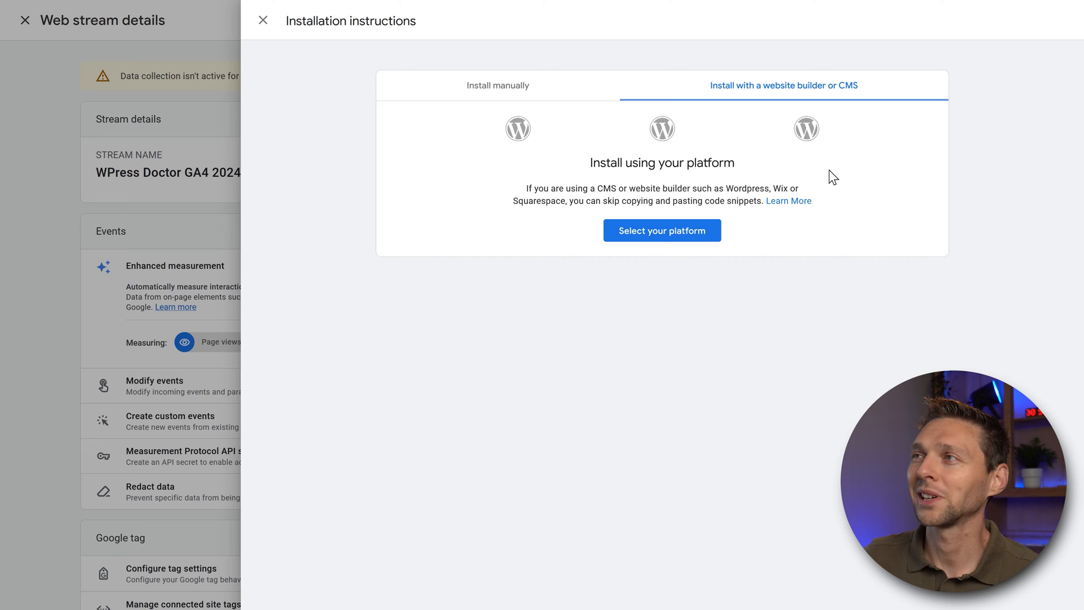
mouse_move(578, 216)
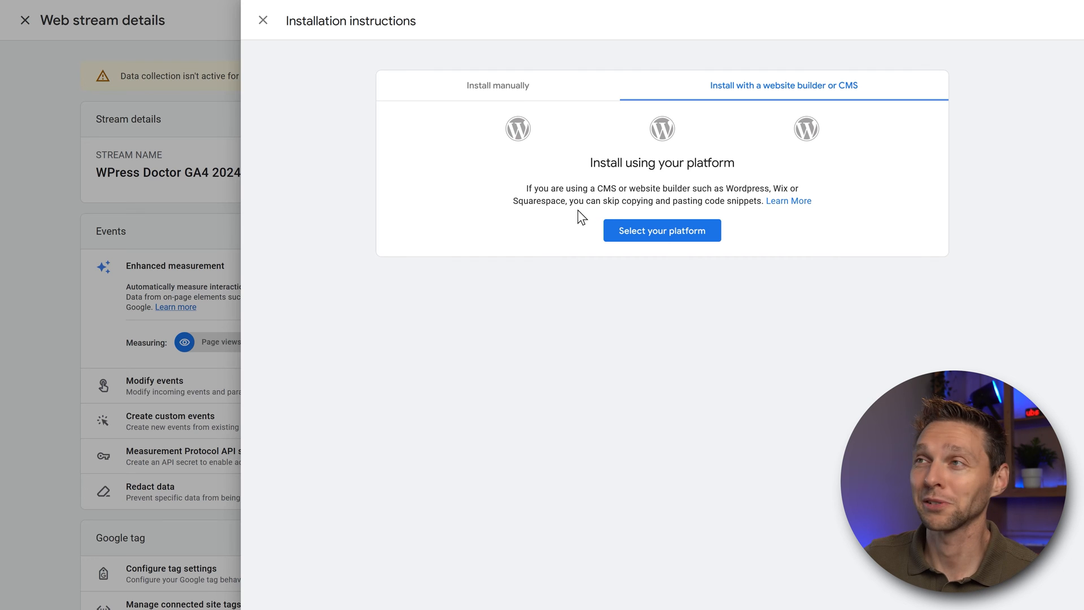
mouse_move(739, 257)
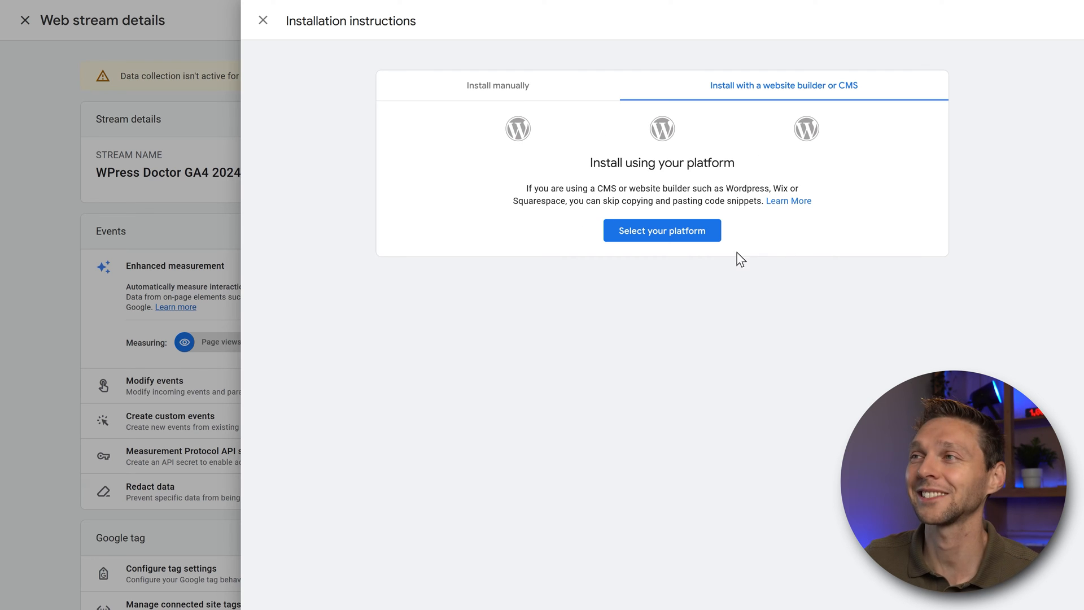
mouse_move(665, 244)
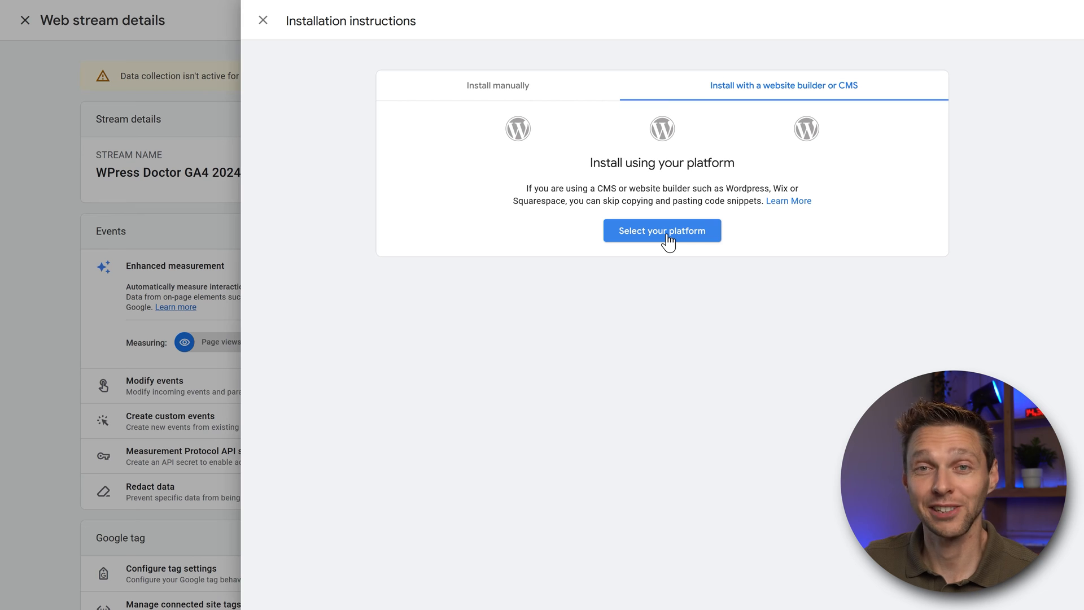
- Choose Site Kit plugin as the stream's platform to view the tag ID and setup steps
click(662, 230)
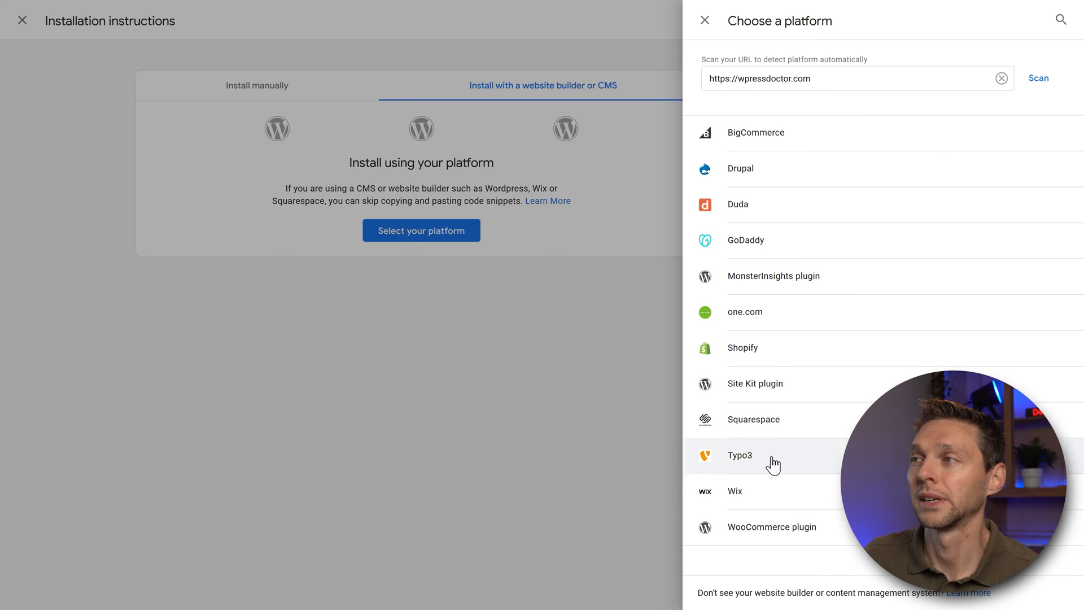
mouse_move(757, 399)
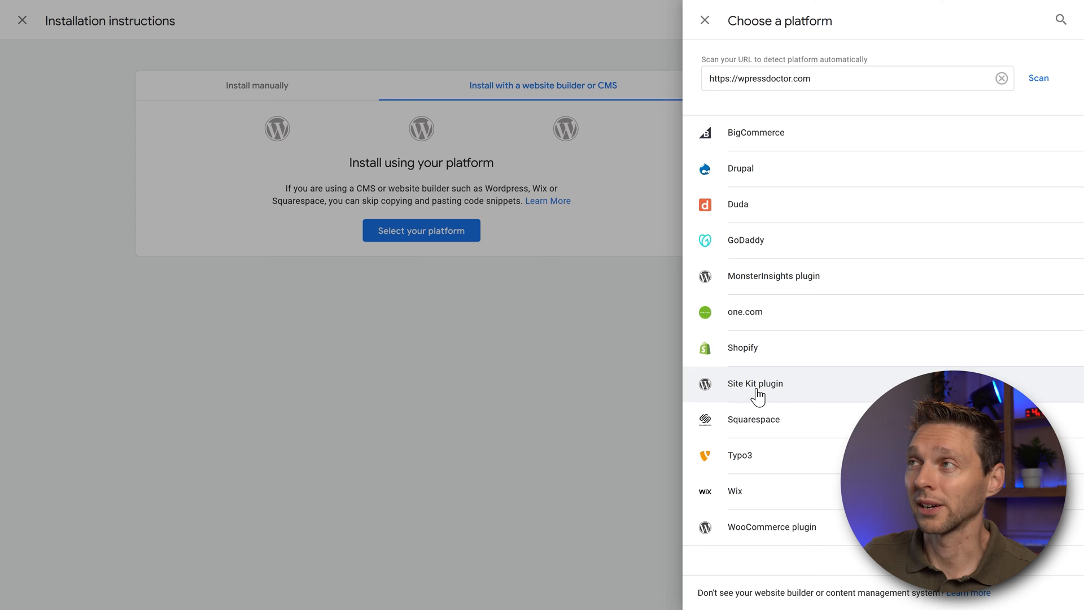
click(755, 383)
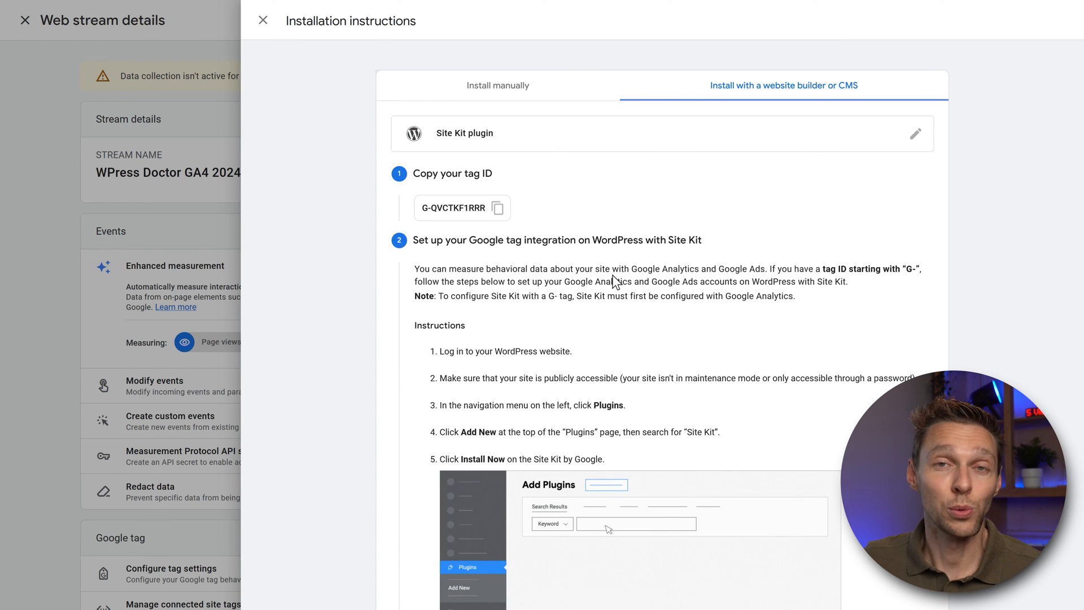
text(site kit)
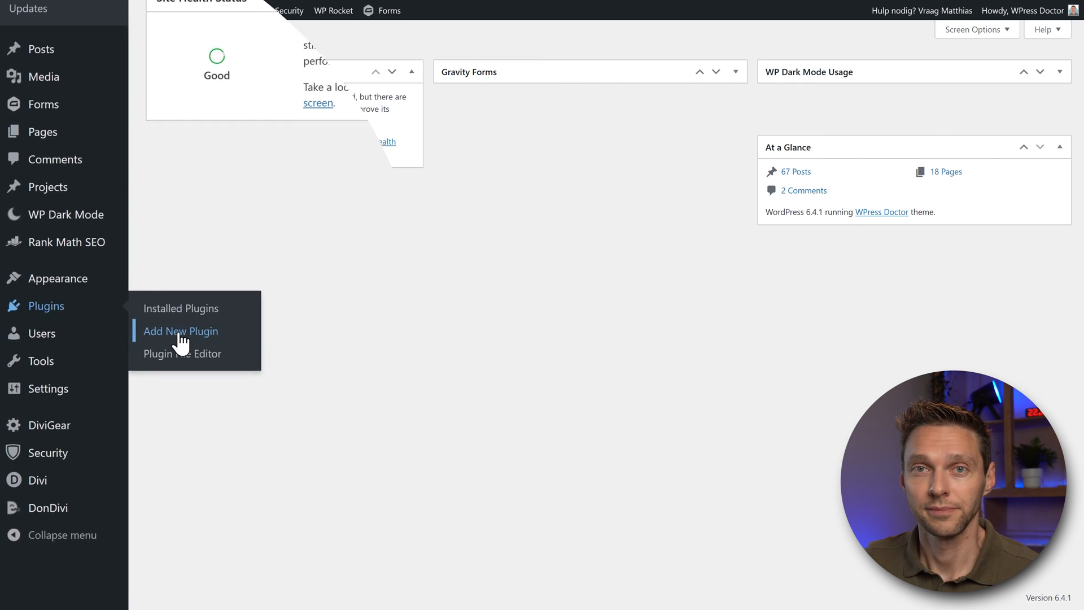
- Search plugins for 'site kit', install Site Kit by Google, and start its setup
click(180, 330)
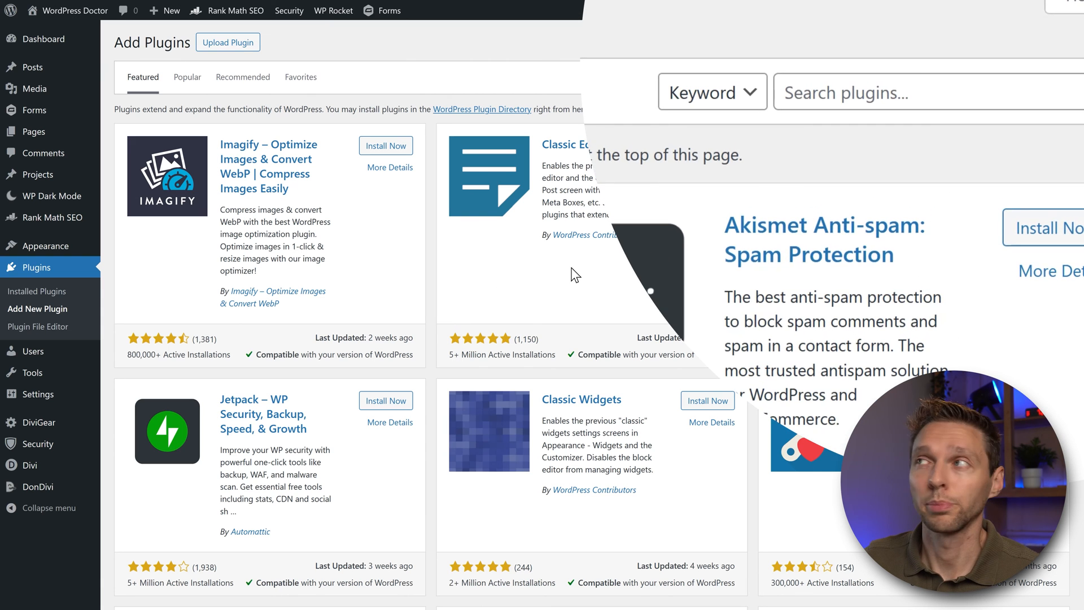
text(site kit)
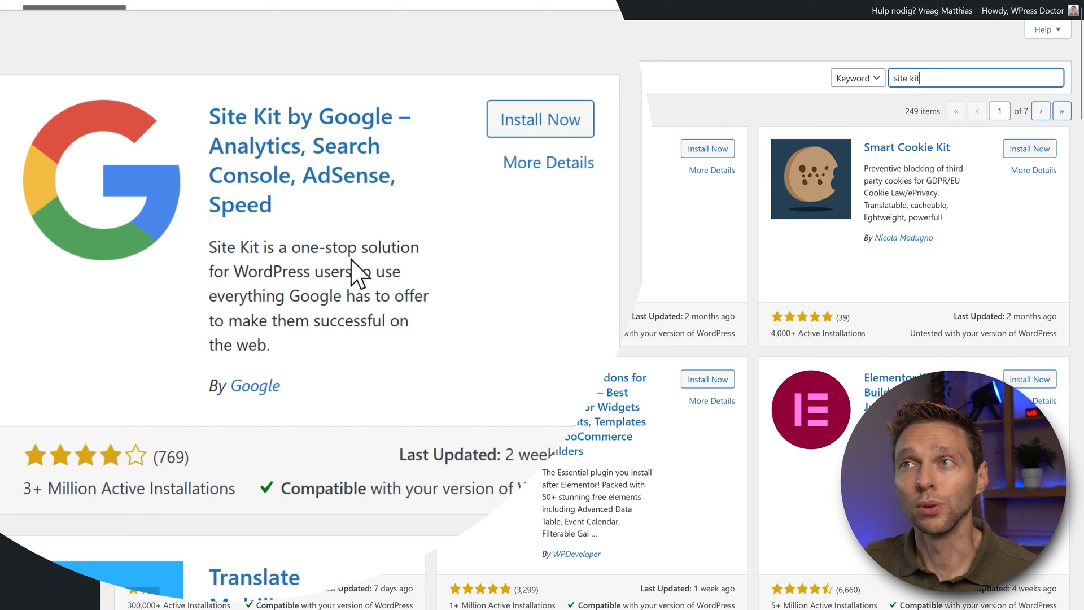
click(539, 118)
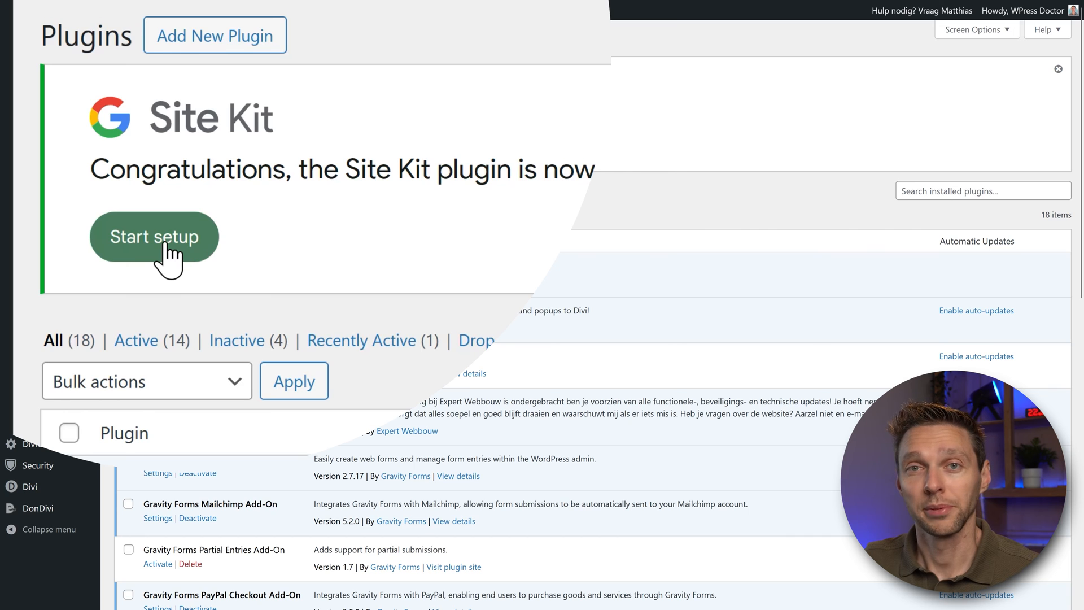
click(154, 237)
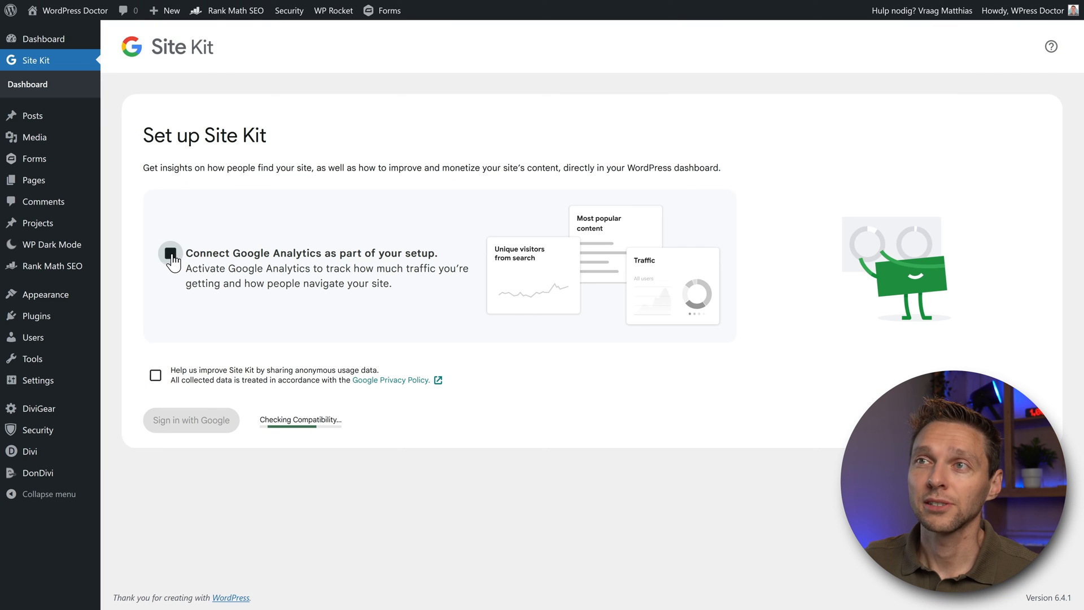
- Sign in with Google including Analytics, select all permissions, and continue to grant access
click(170, 253)
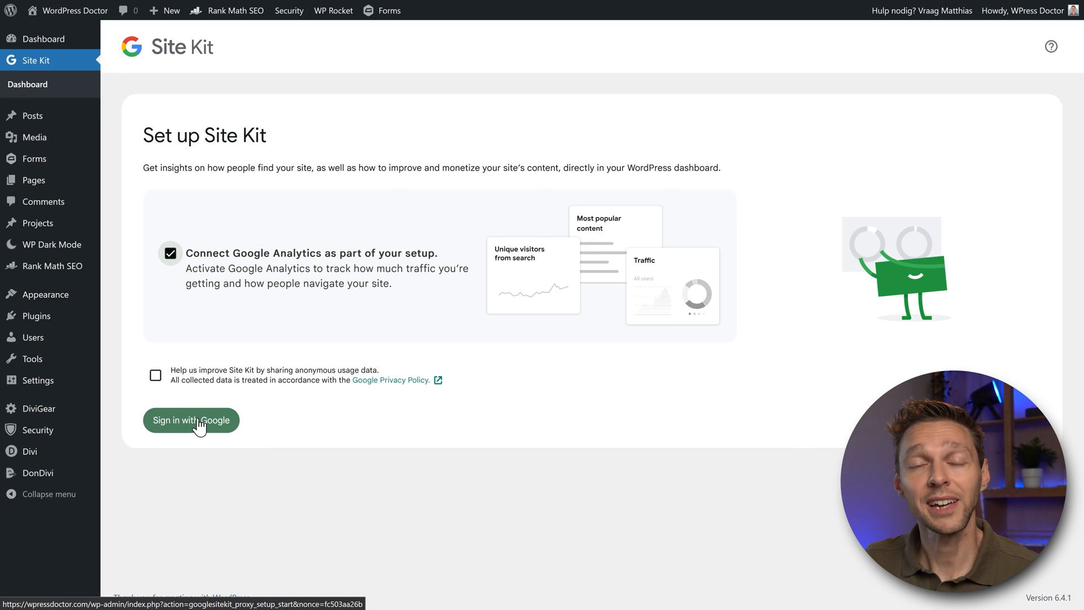
click(191, 420)
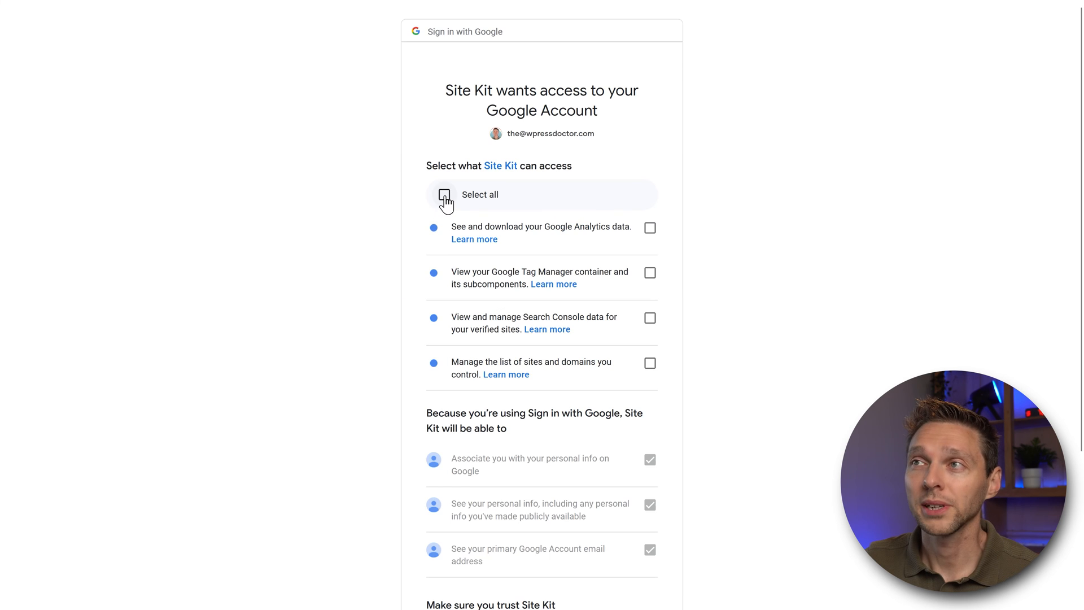
click(444, 195)
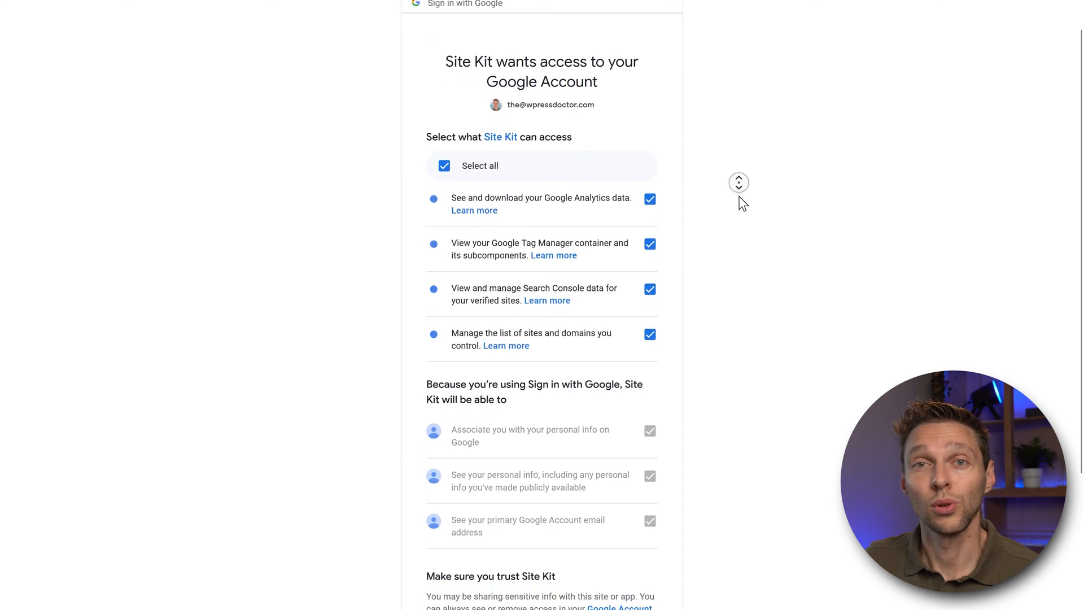
scroll(down, 3)
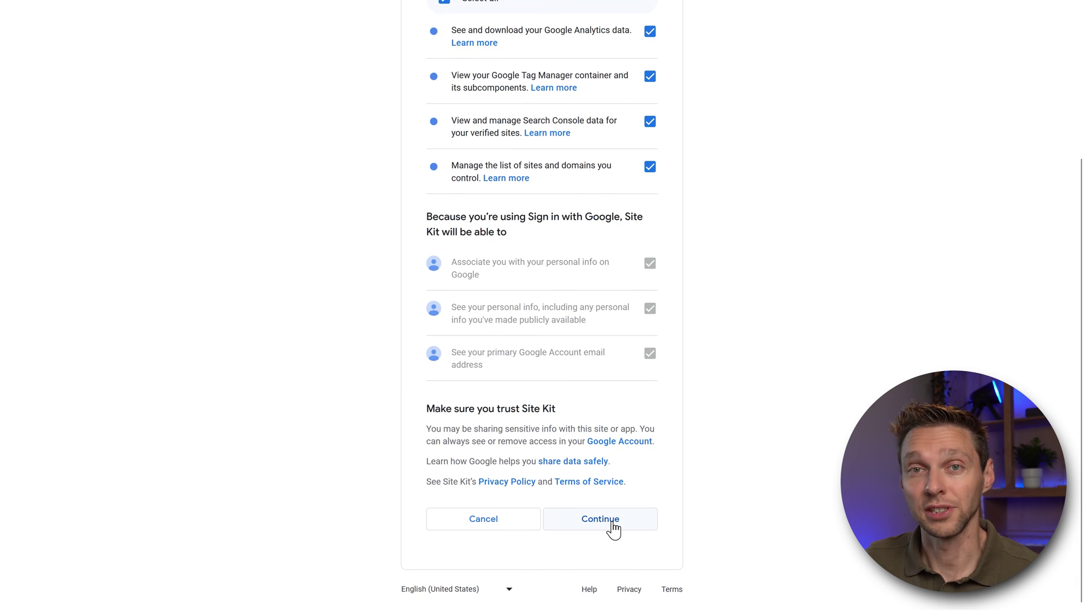
click(600, 519)
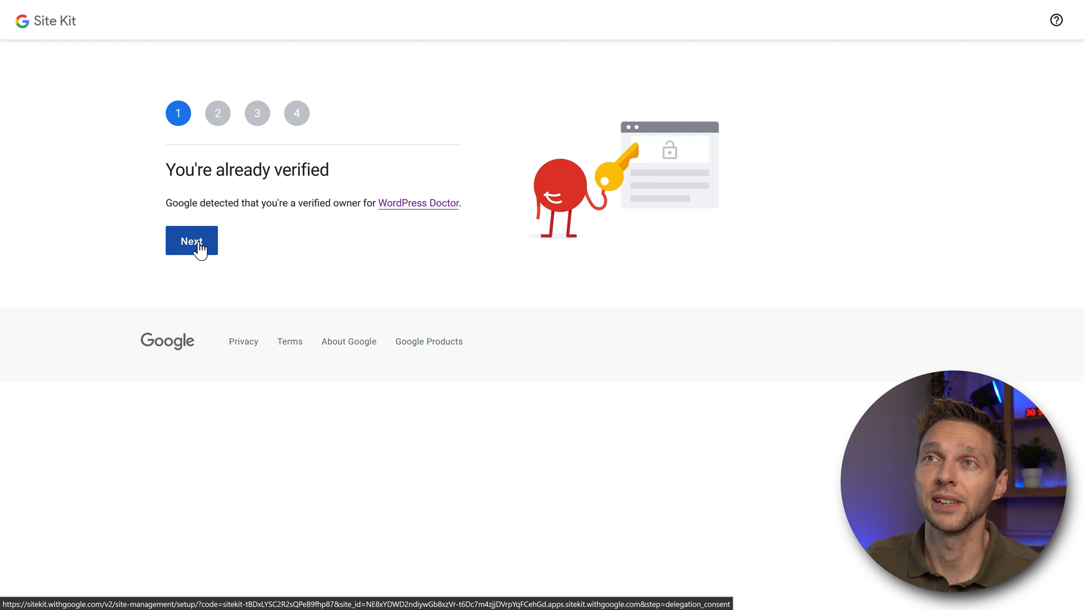
- Advance through verification, dashboard metrics, Search Console and Google Analytics setup steps
click(190, 241)
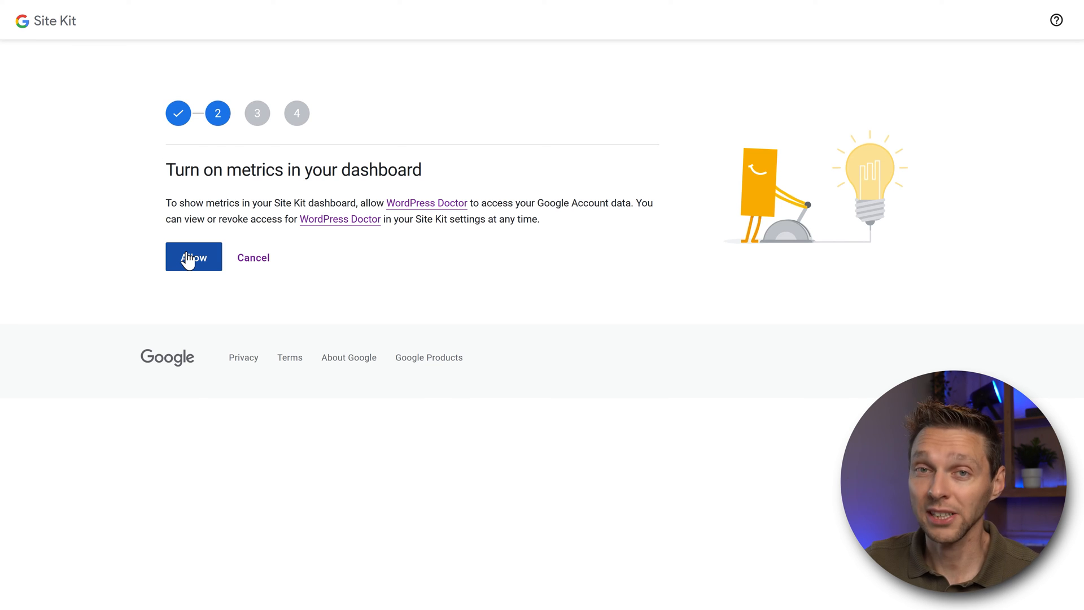
click(193, 257)
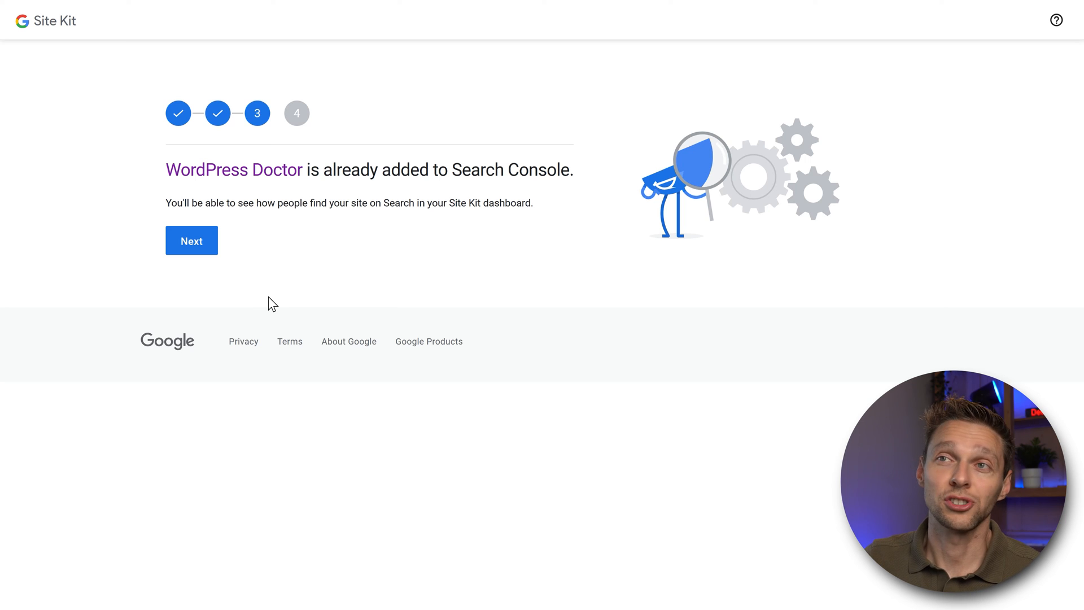
click(192, 240)
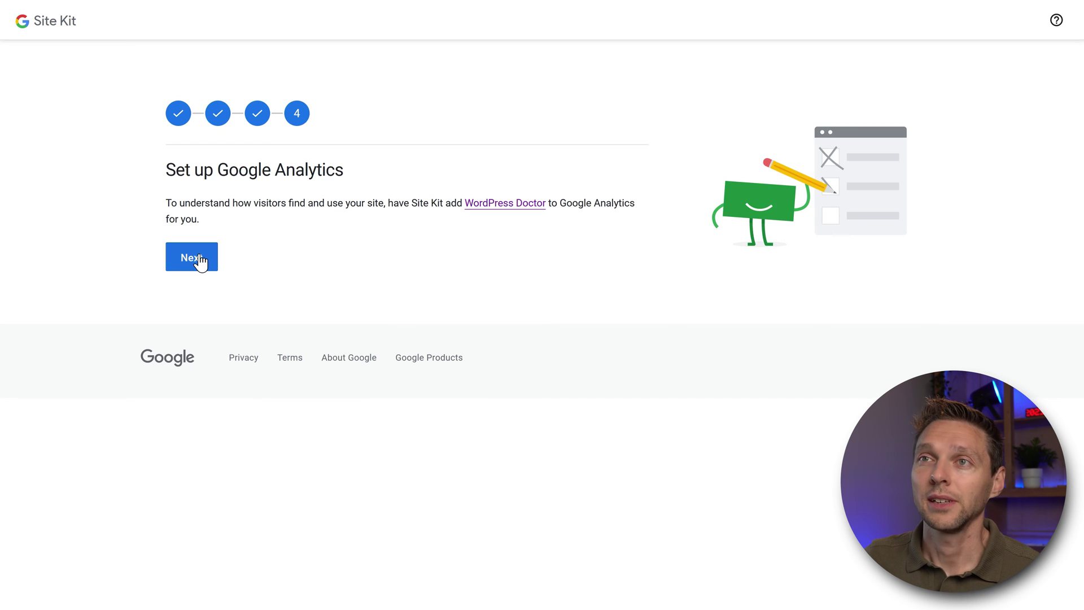
click(191, 257)
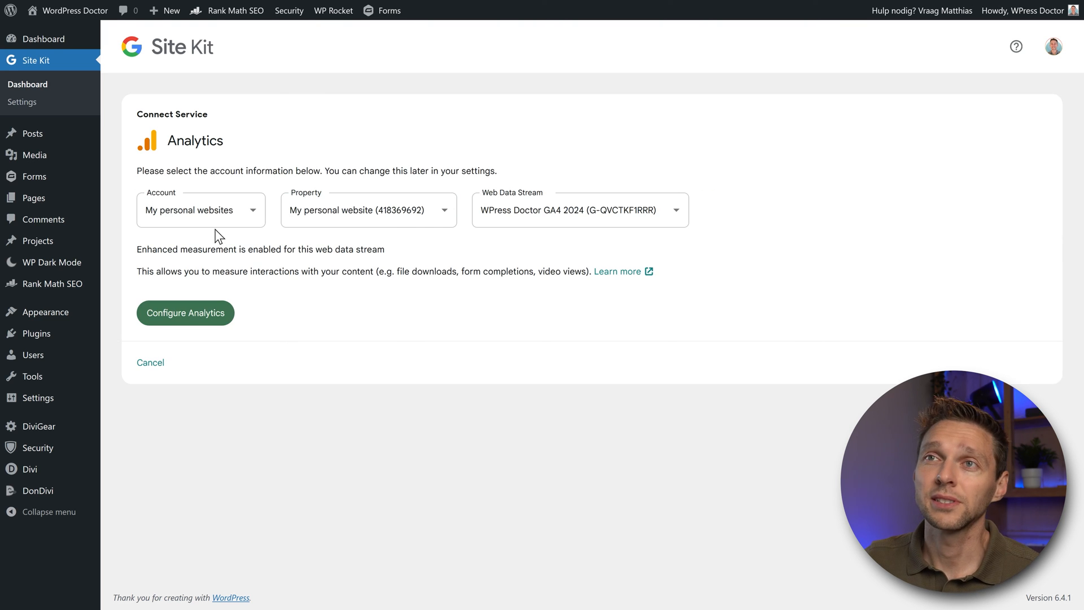
mouse_move(183, 220)
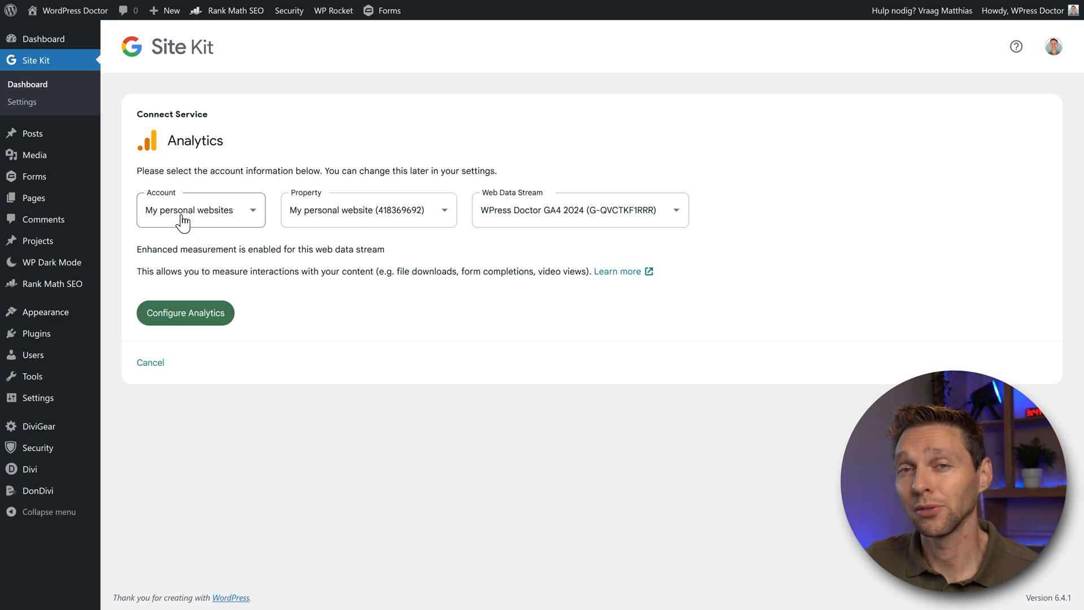
mouse_move(290, 214)
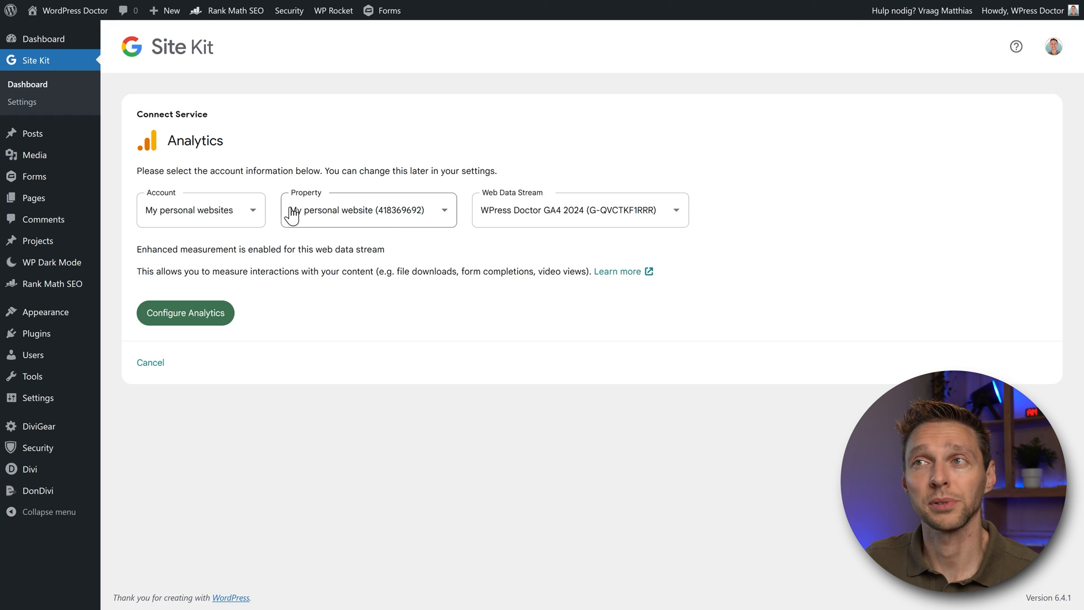
mouse_move(392, 210)
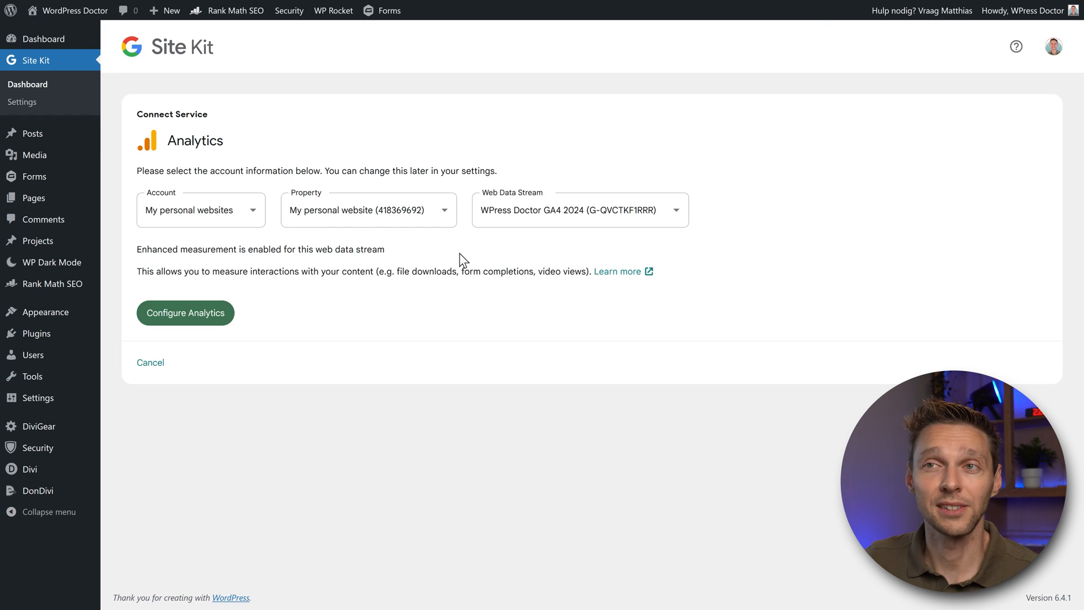
mouse_move(207, 316)
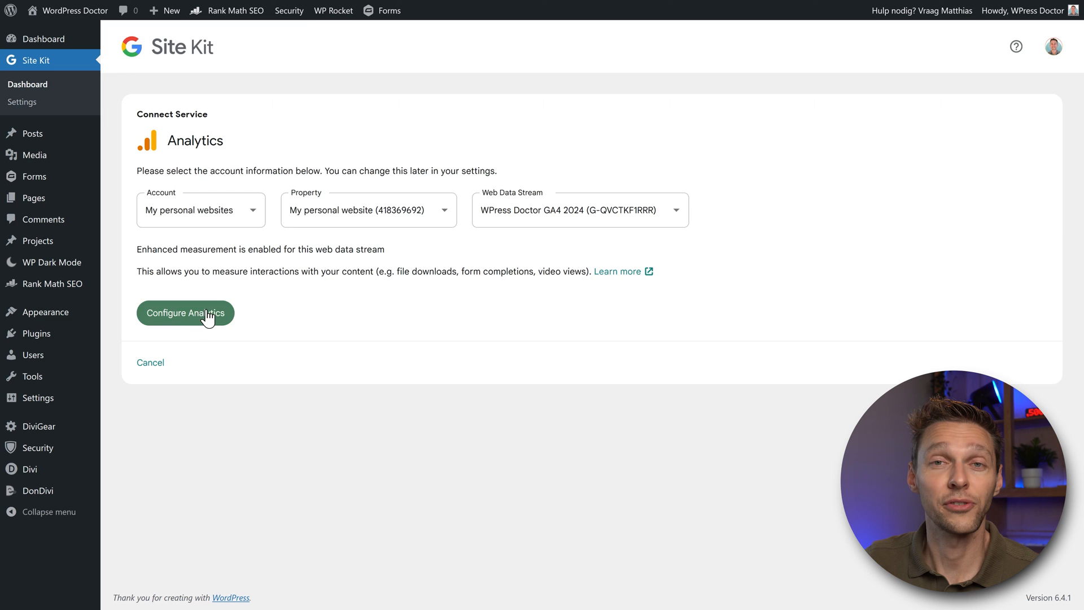
- Configure Analytics with the preselected WPress Doctor GA4 2024 web data stream
click(185, 313)
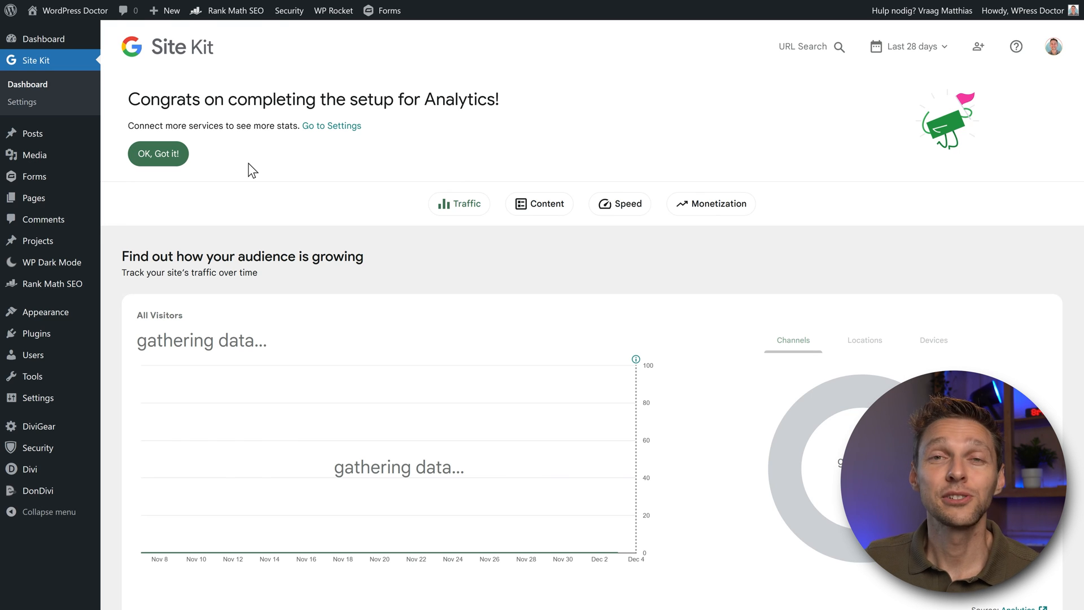